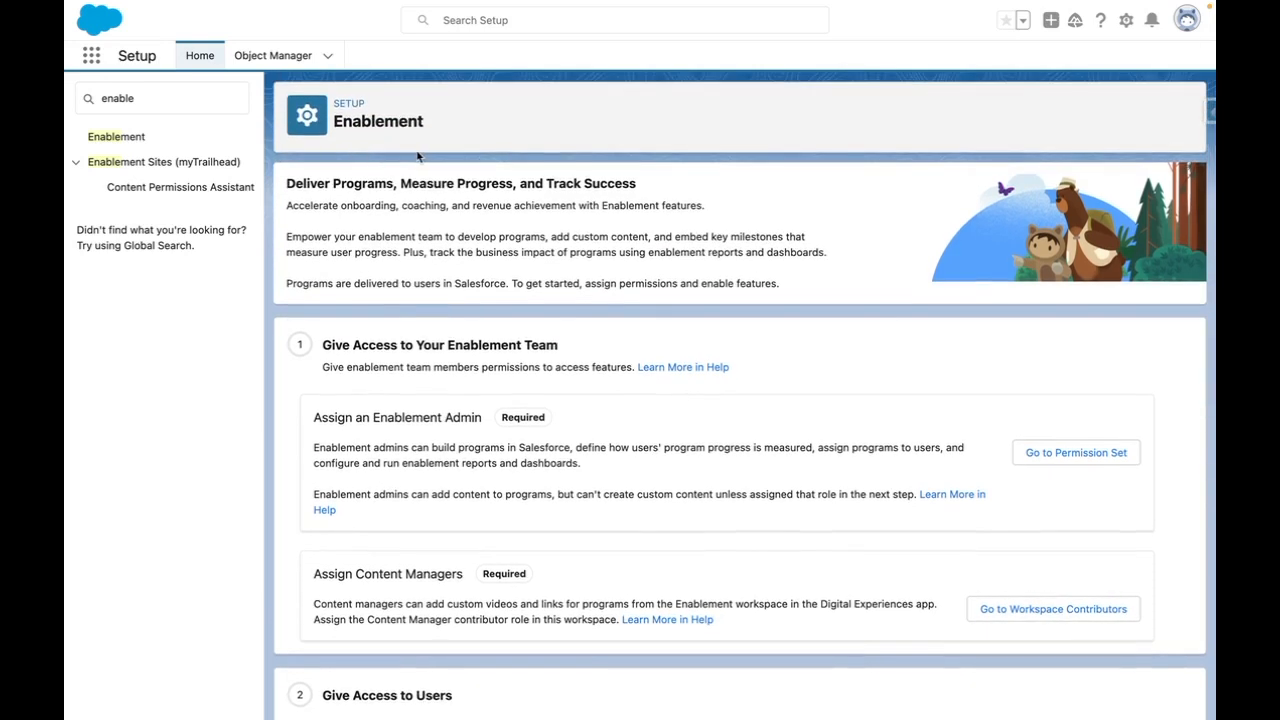
mouse_move(770, 484)
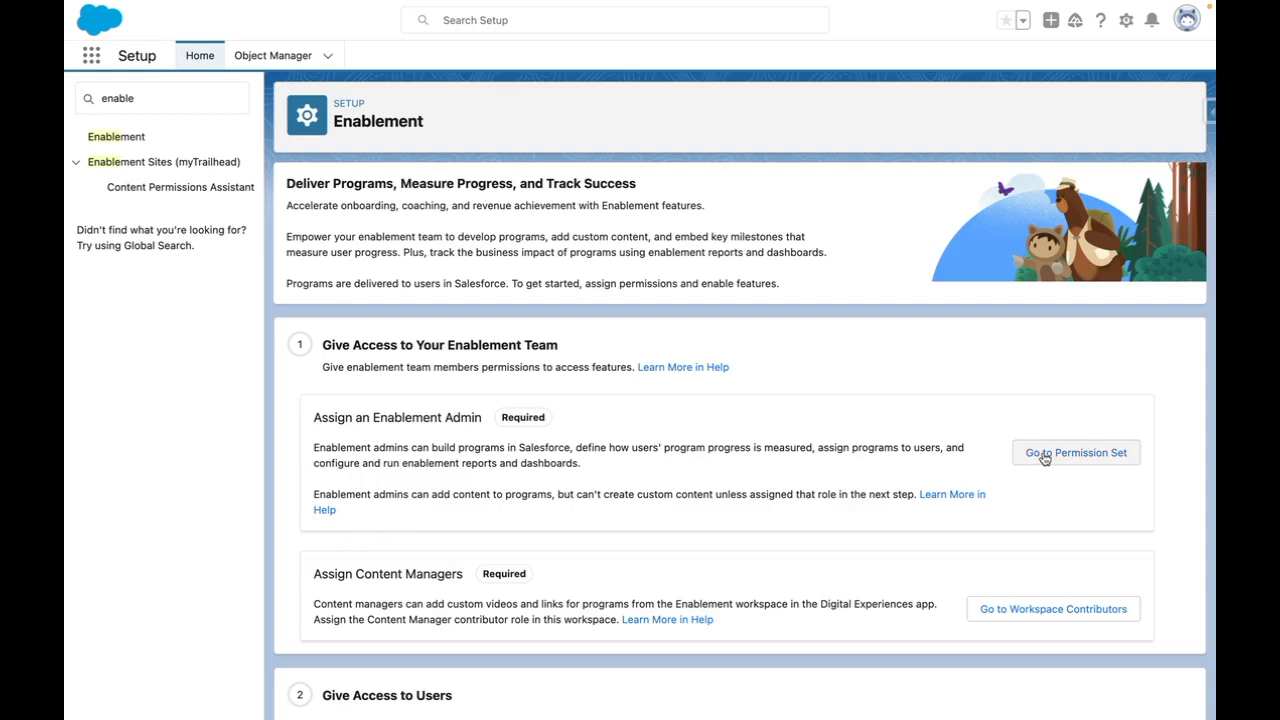
Reach the Permission Sets list from the Enablement admin access step
left_click(1076, 452)
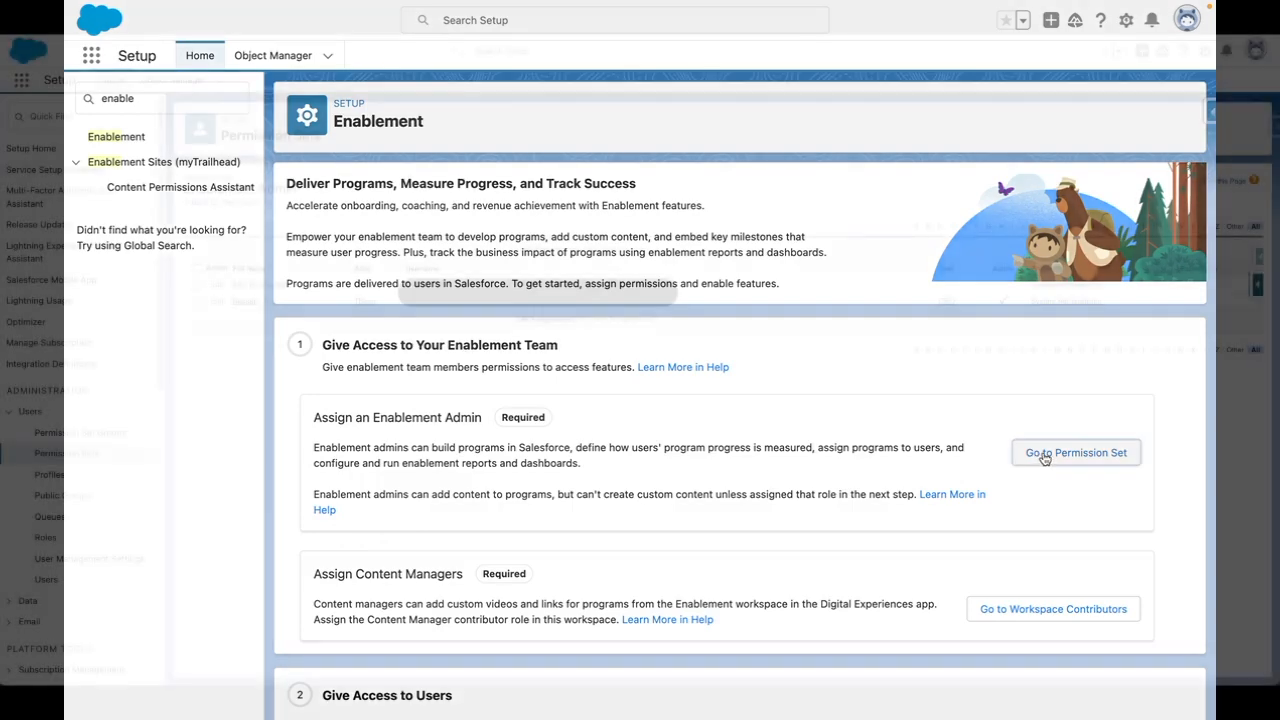
left_click(1075, 452)
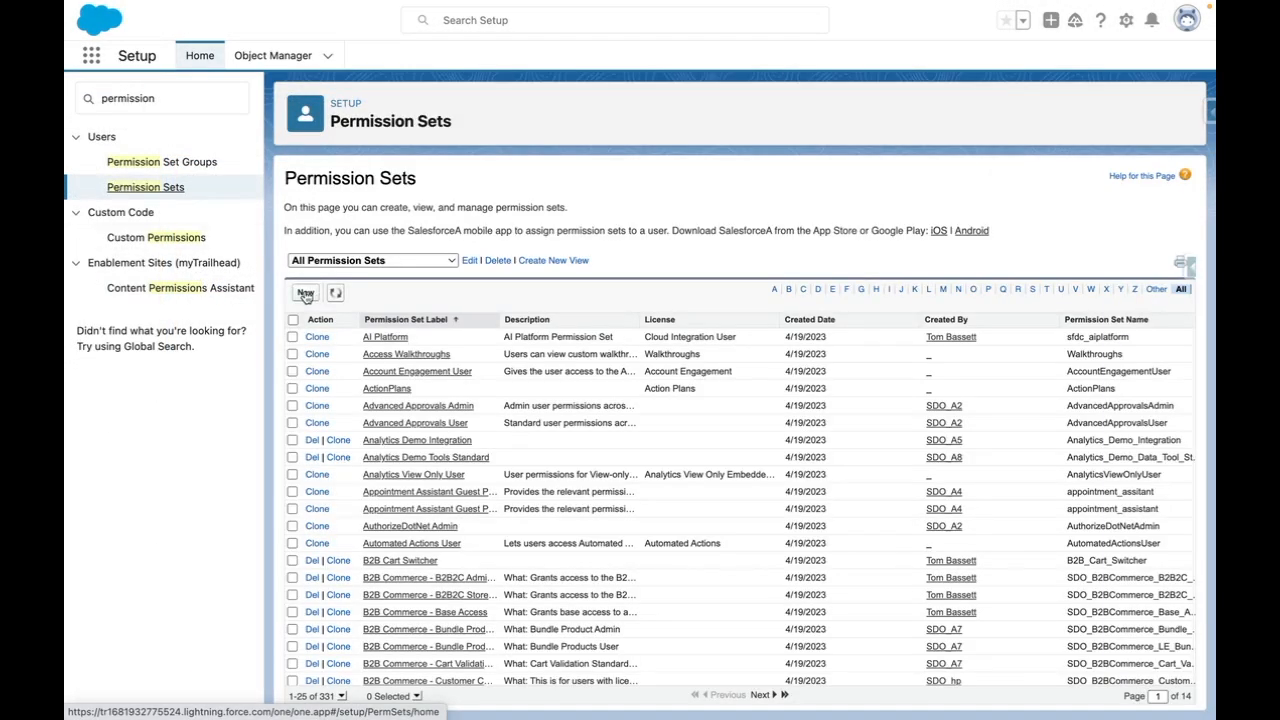
Start a new permission set labelled Sales Enablement Site Admin with a description
left_click(304, 293)
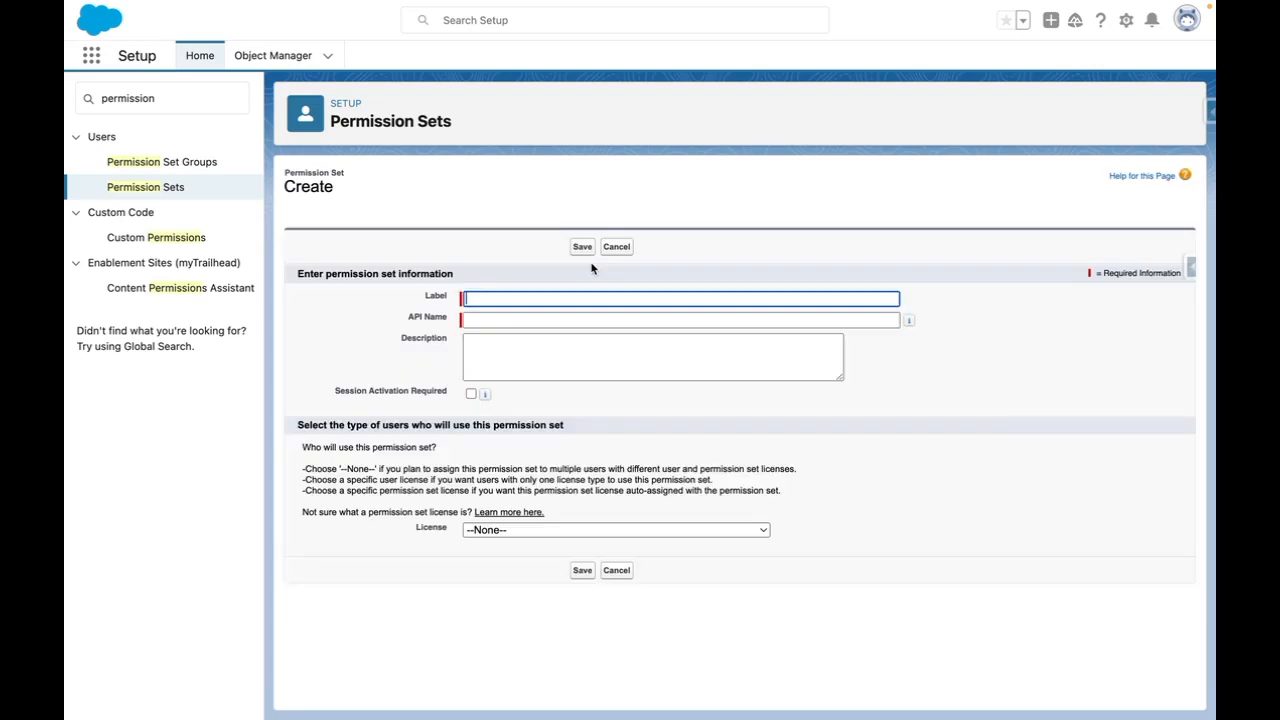
type("S")
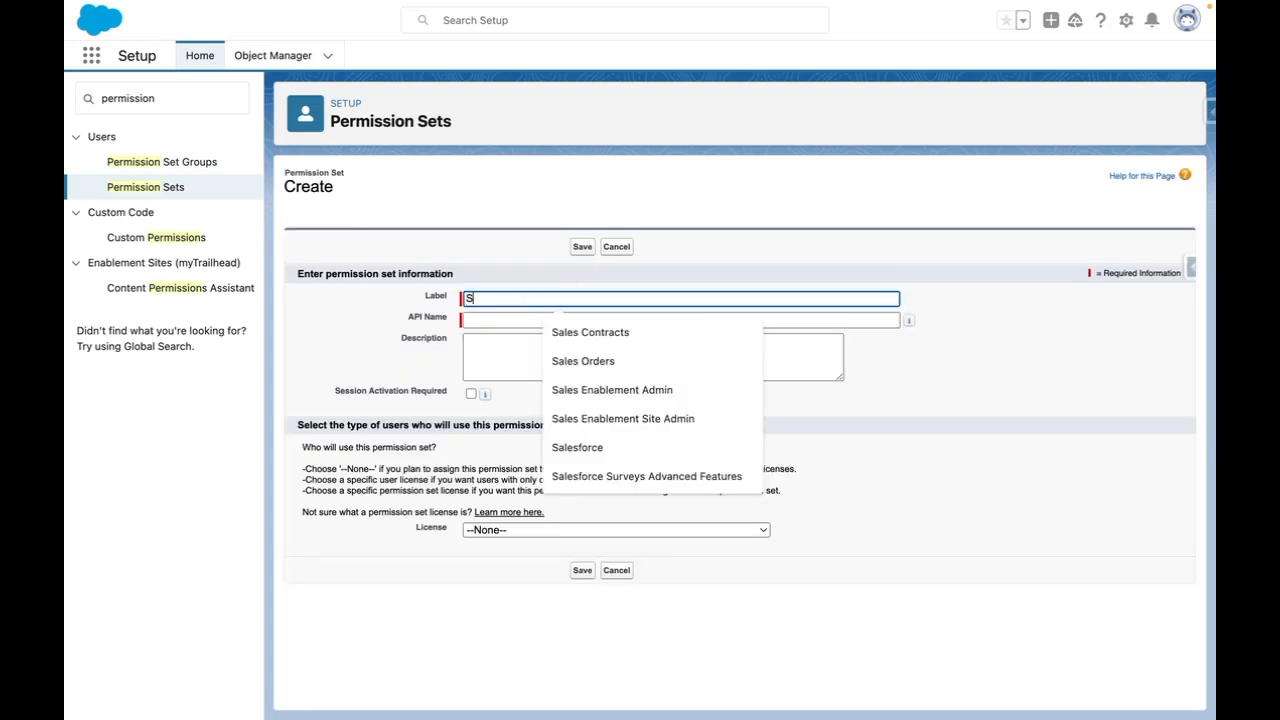
type("ales En")
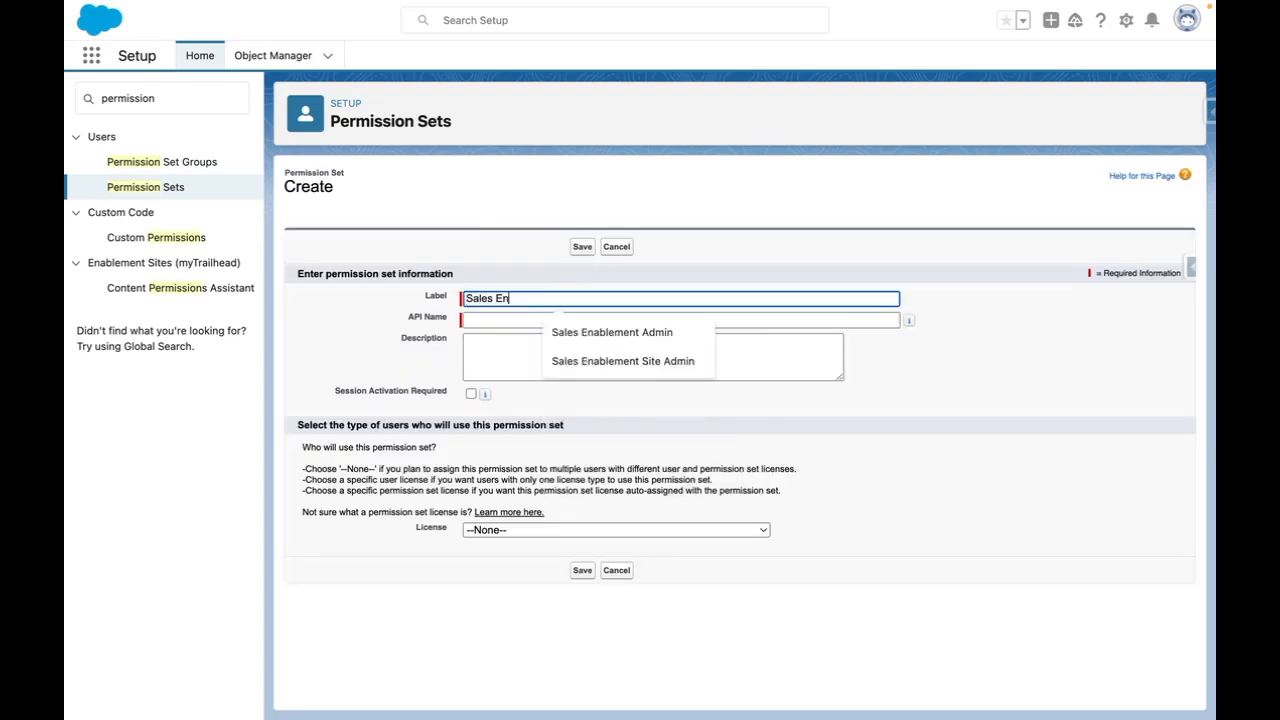
left_click(623, 361)
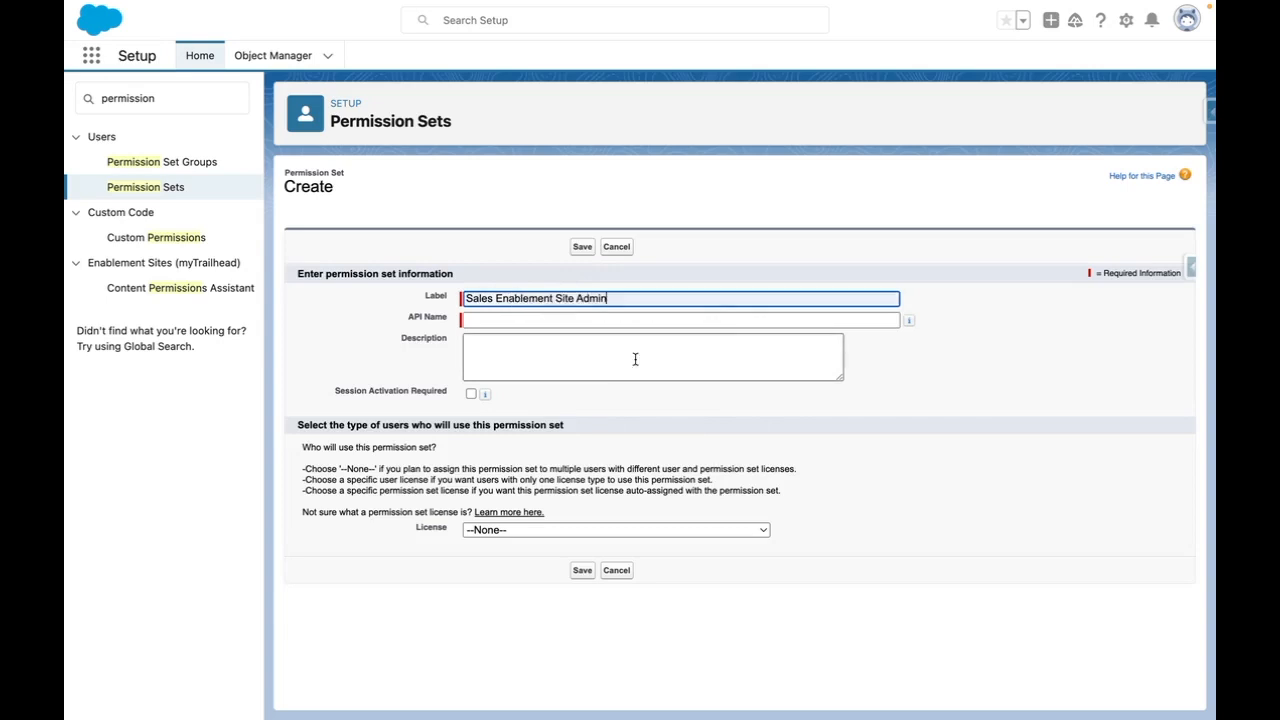
type("Grants Sal")
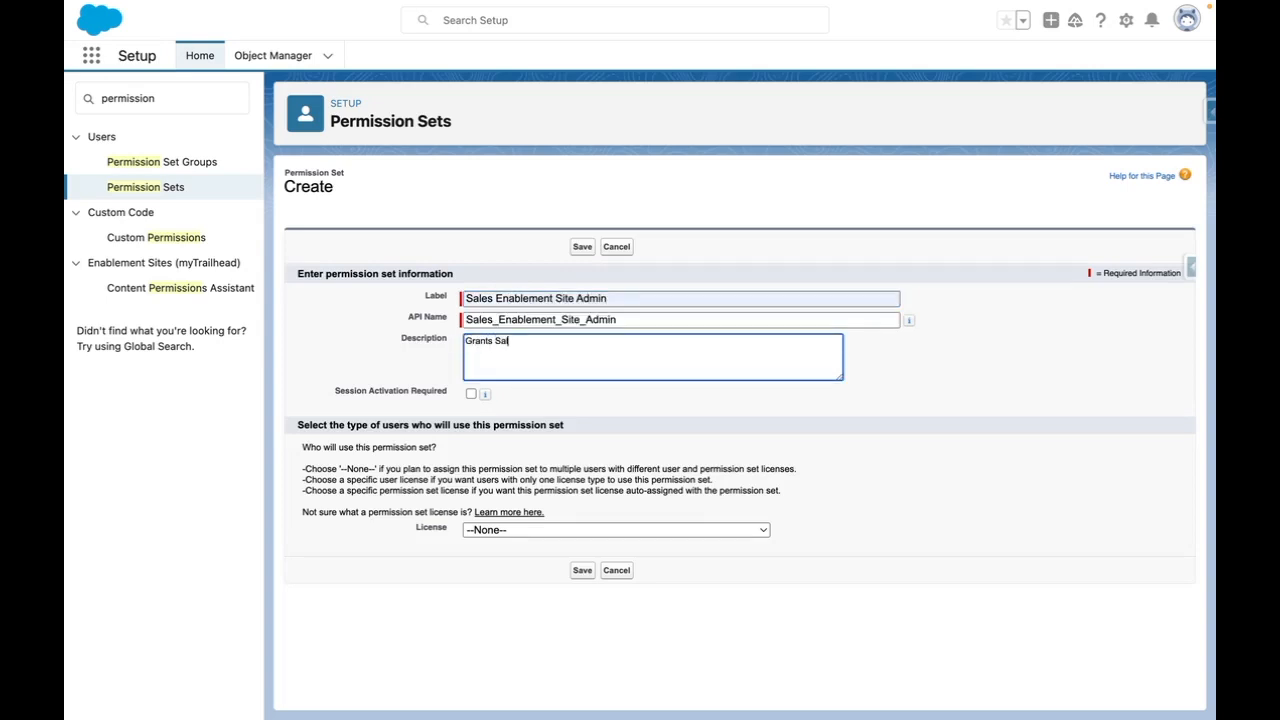
Choose the Enablement Sites (myTrailhead) license and save the permission set
left_click(614, 530)
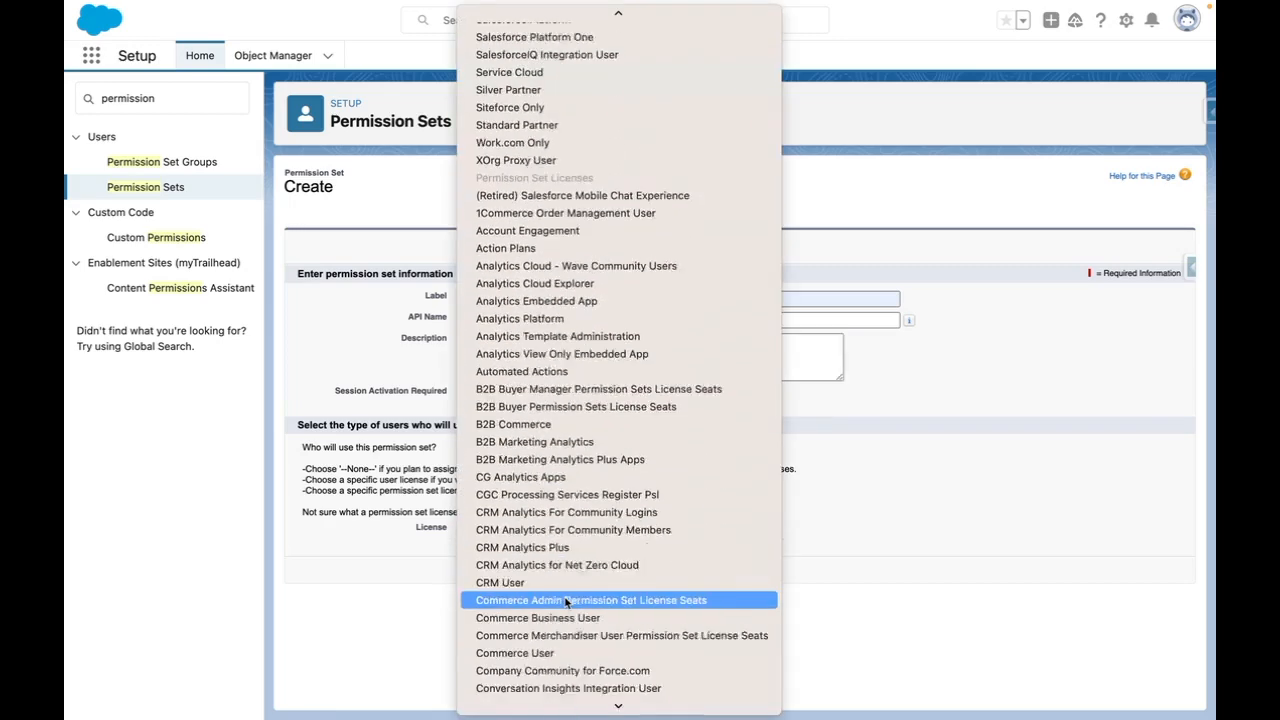
scroll("down", 3)
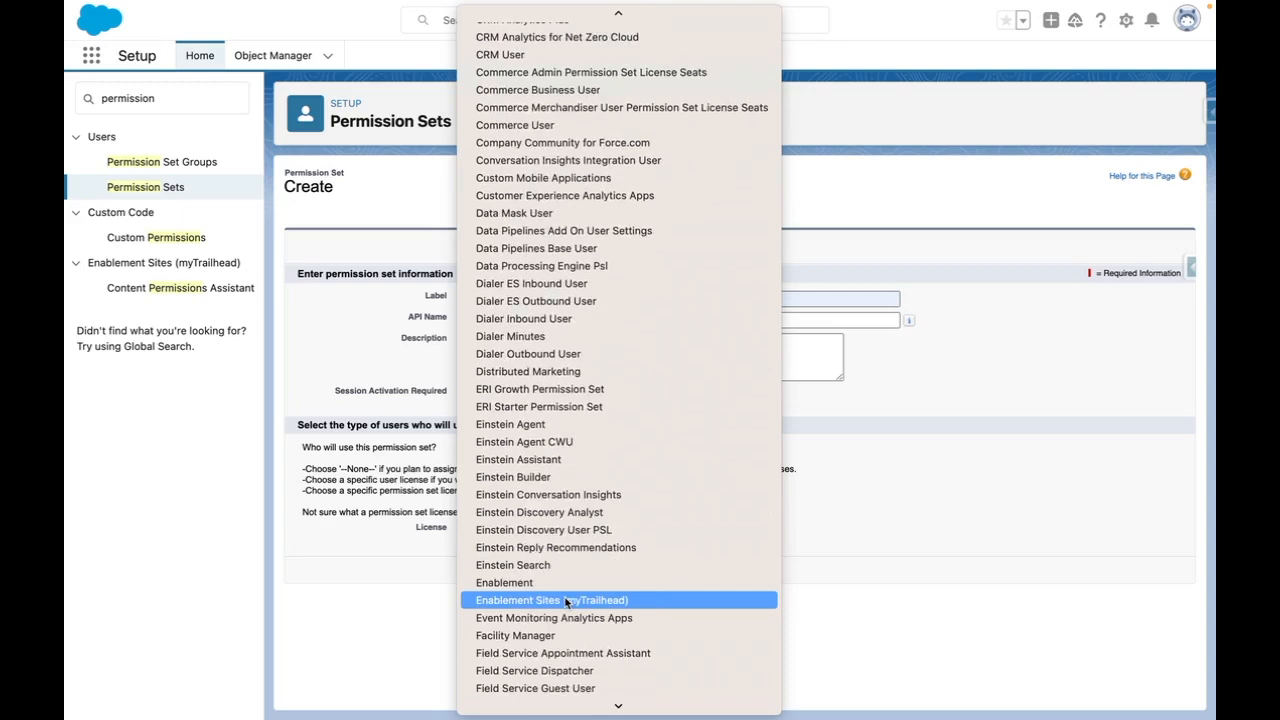
mouse_move(618, 459)
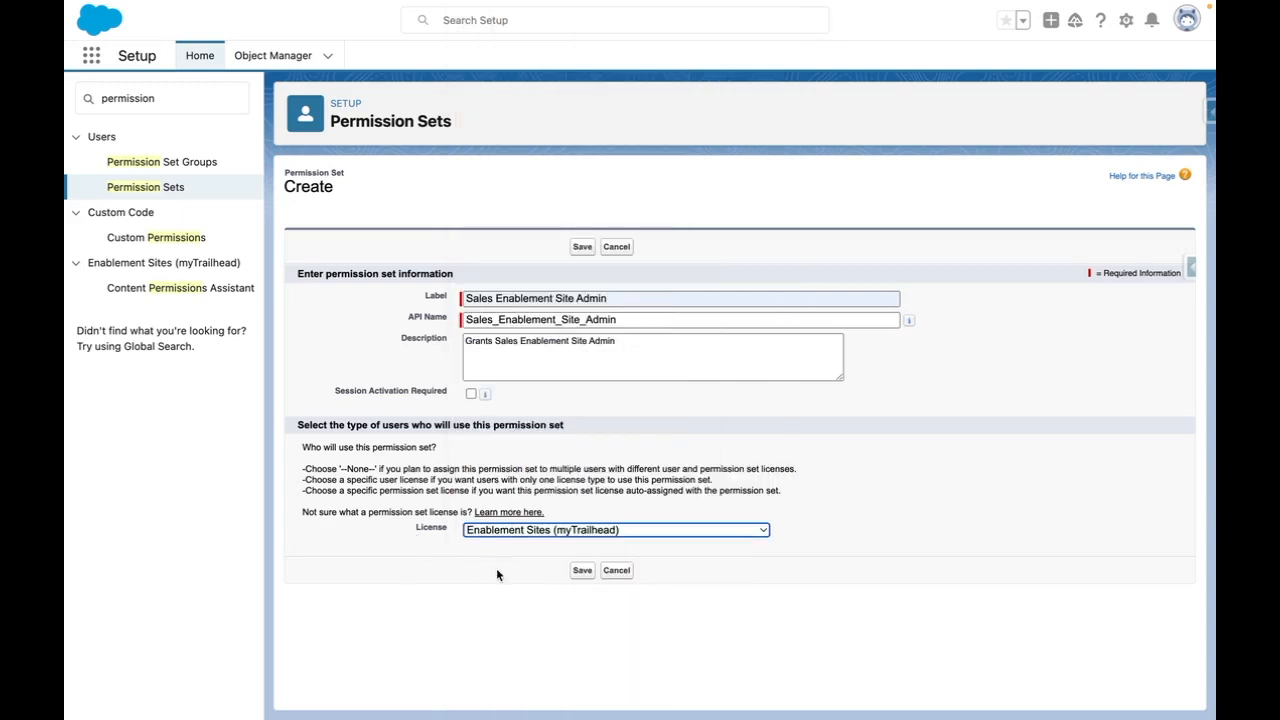
left_click(582, 570)
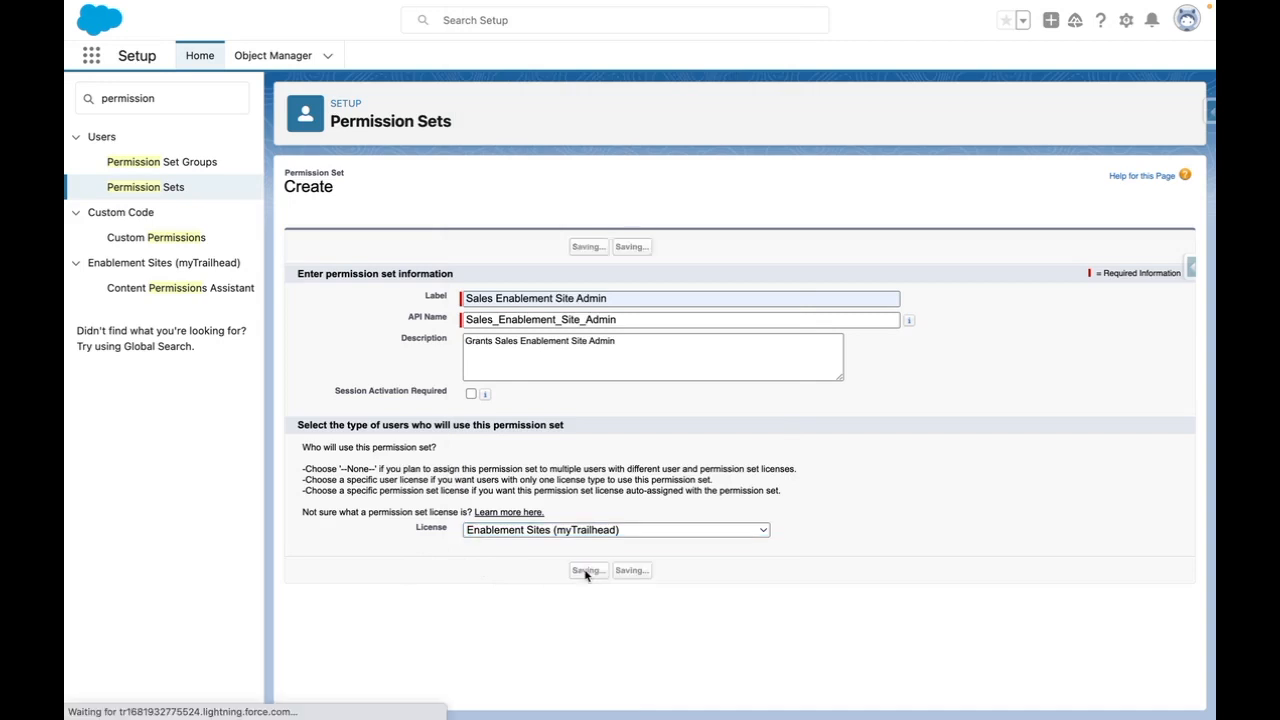
left_click(588, 570)
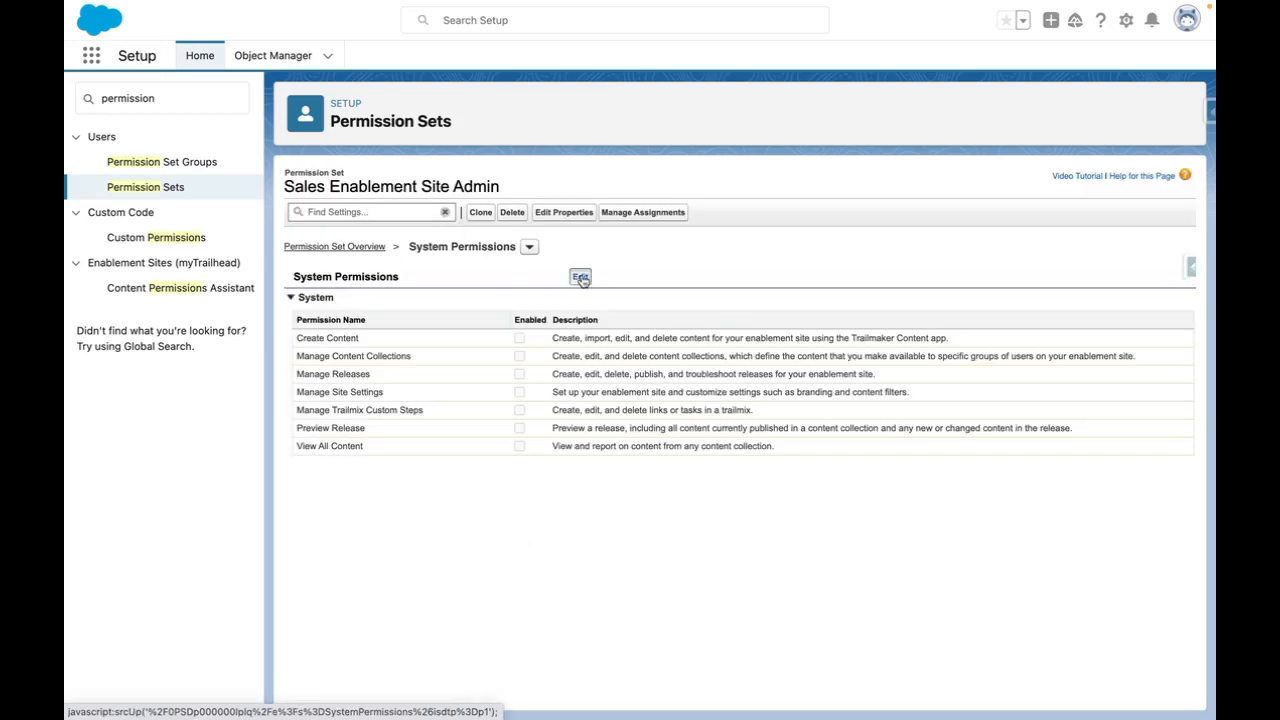
Enable all seven enablement system permissions and save, confirming the change
left_click(580, 277)
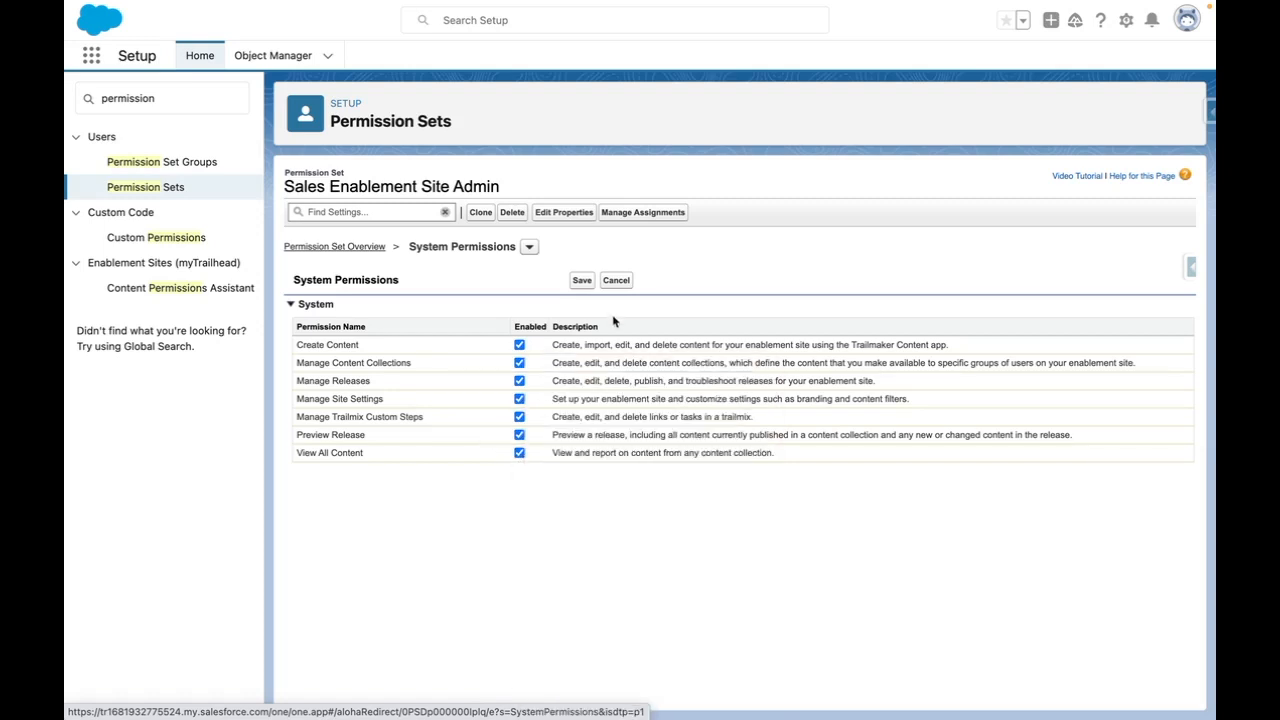
left_click(581, 280)
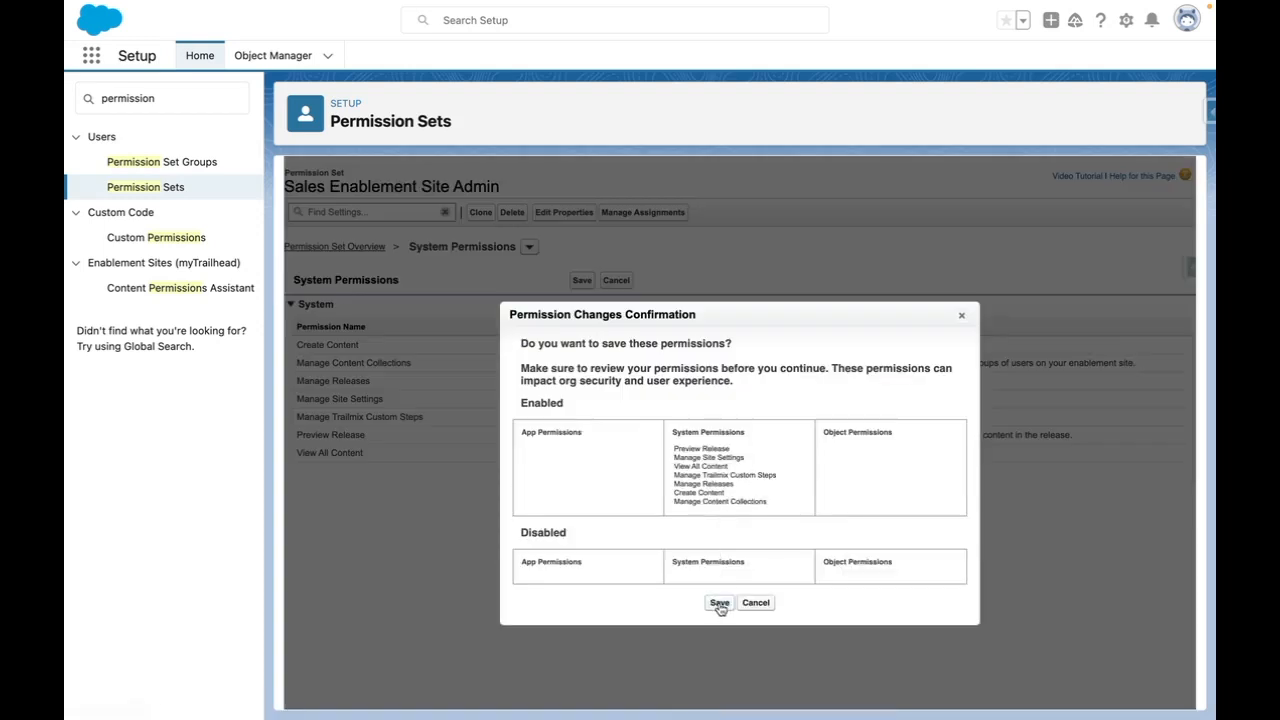
left_click(719, 602)
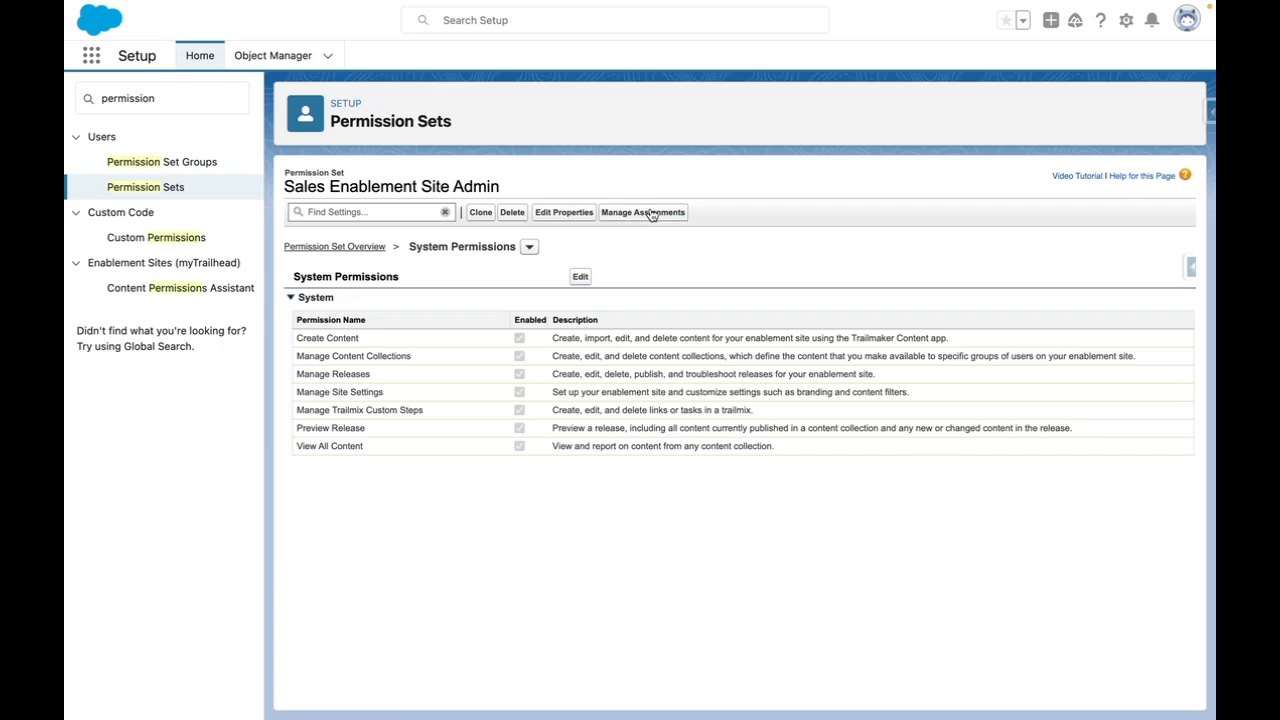
Assign the permission set to the CEO system administrator user with no expiration date
left_click(642, 212)
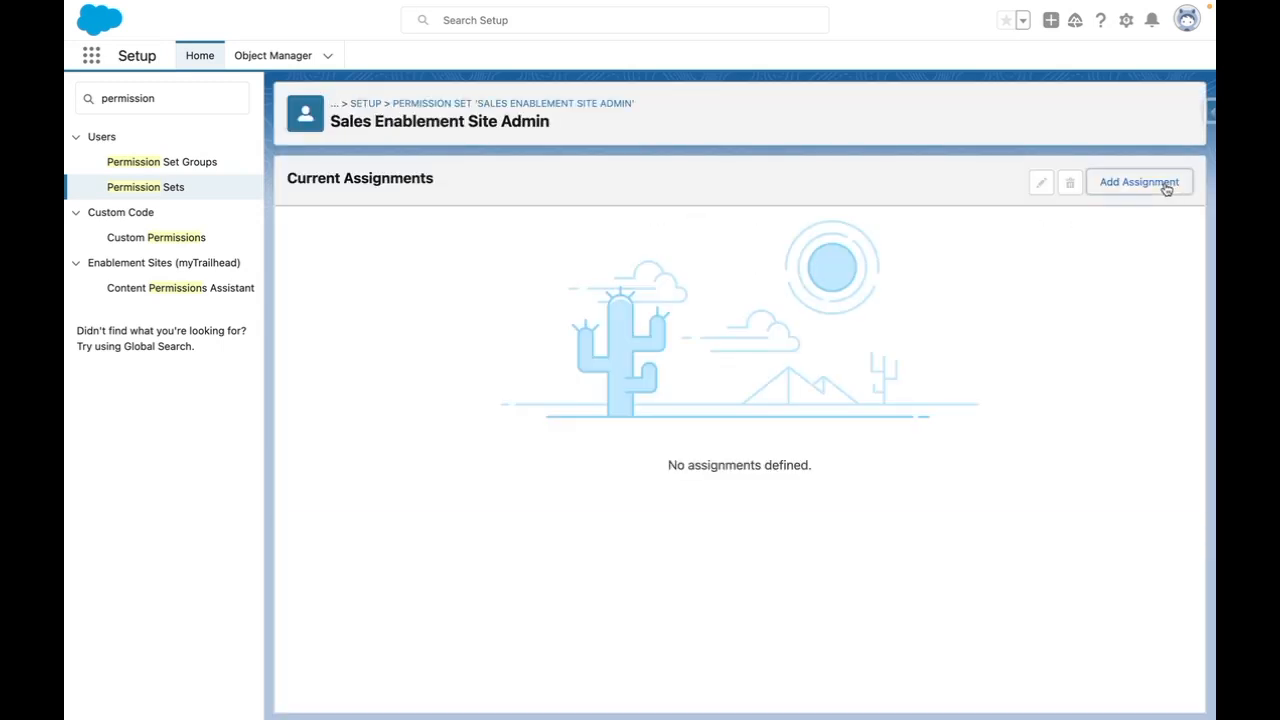
left_click(1138, 181)
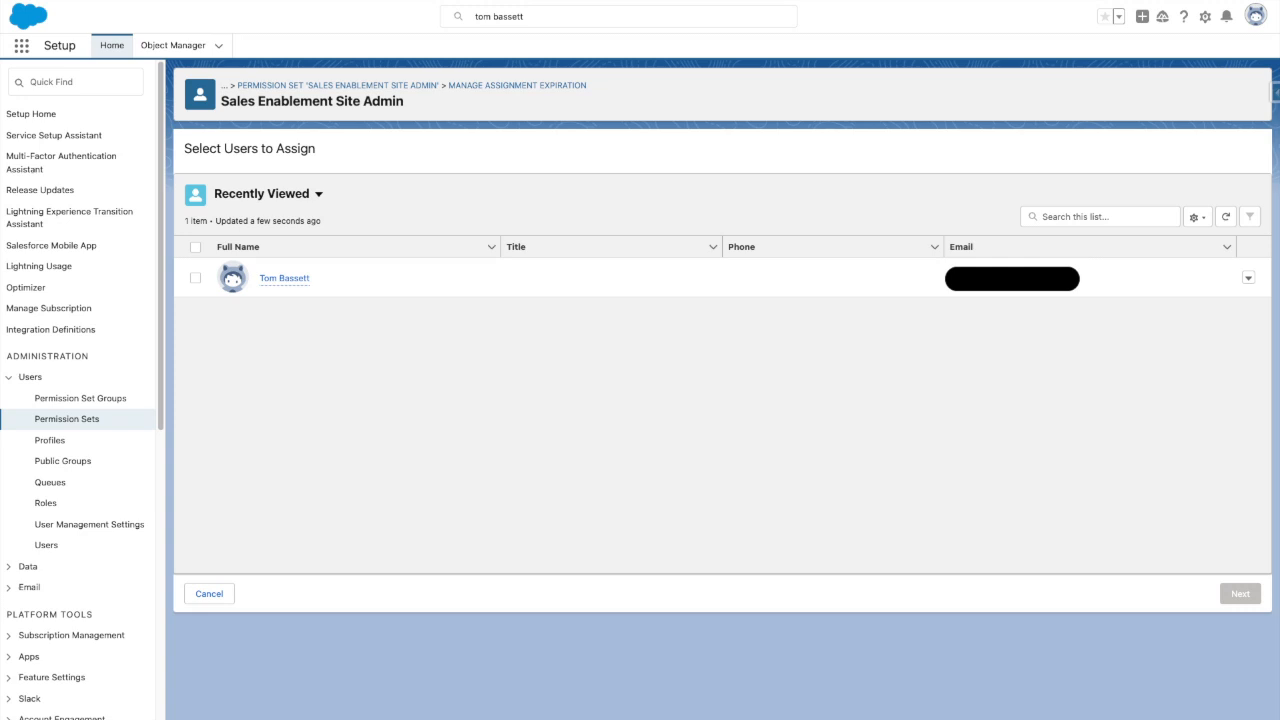
left_click(1239, 593)
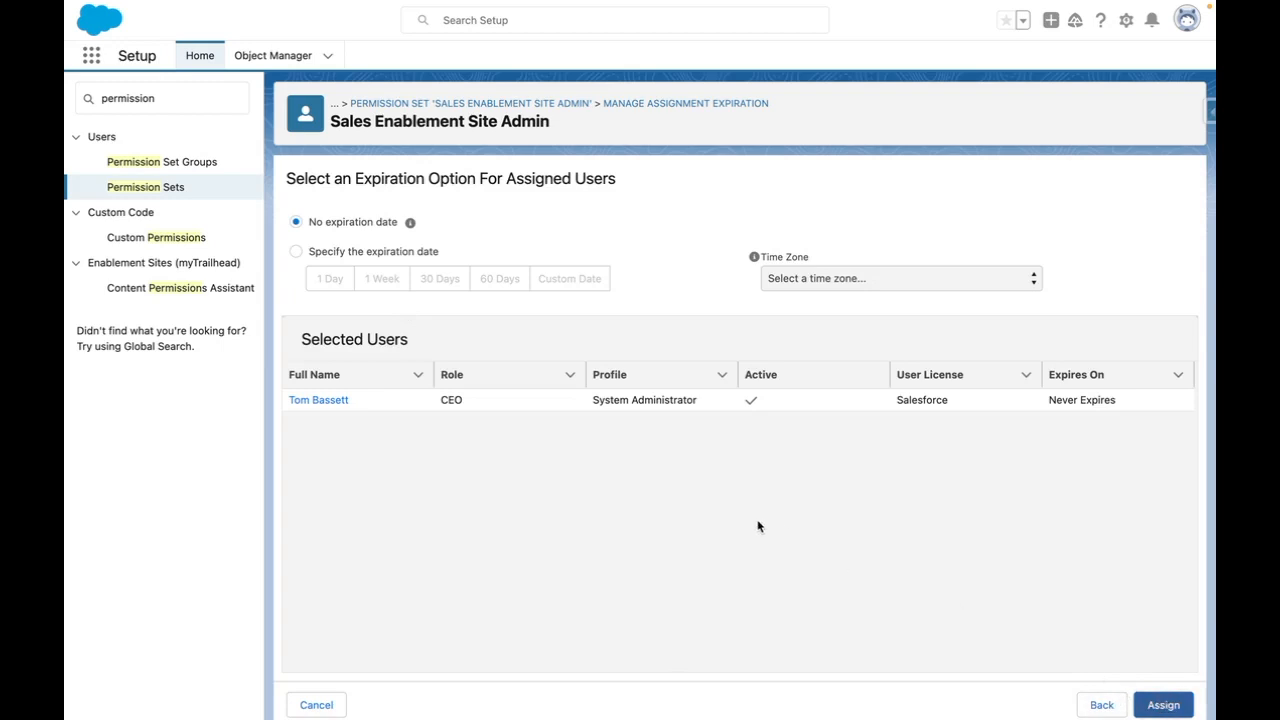
left_click(1163, 704)
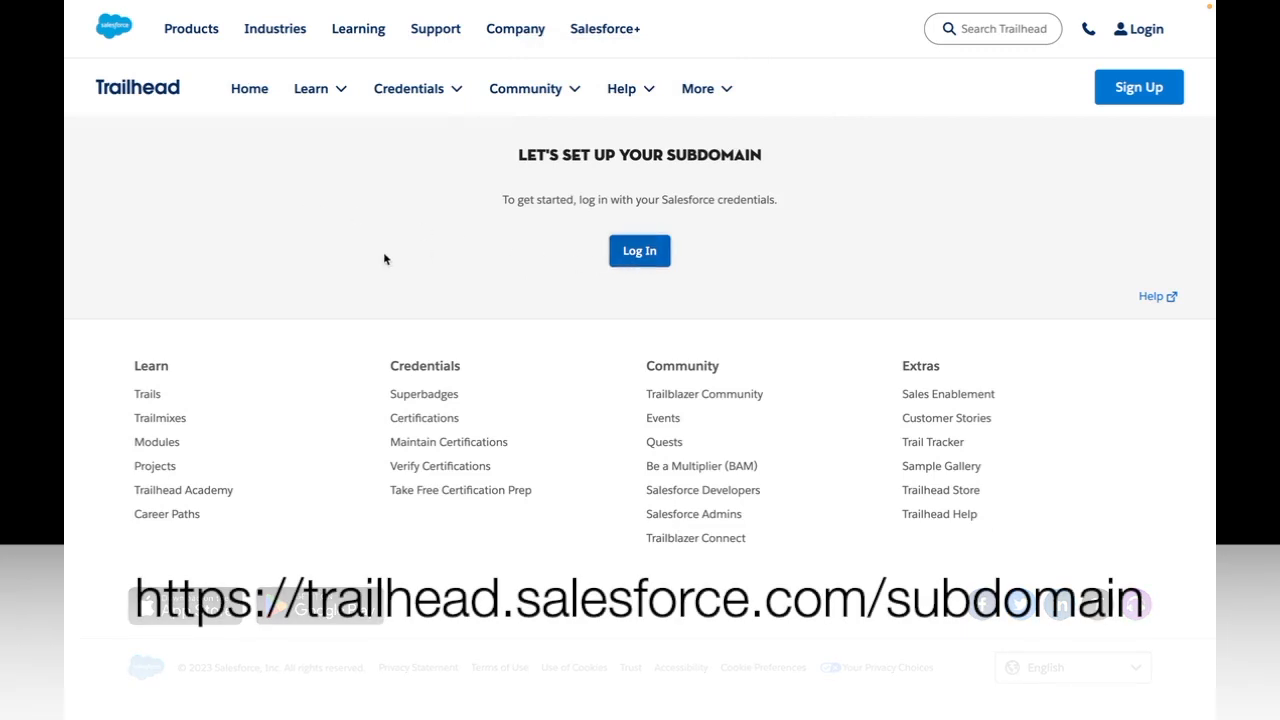
Log in to Trailhead with the Salesforce org account and link it to the Trailblazer account
left_click(639, 250)
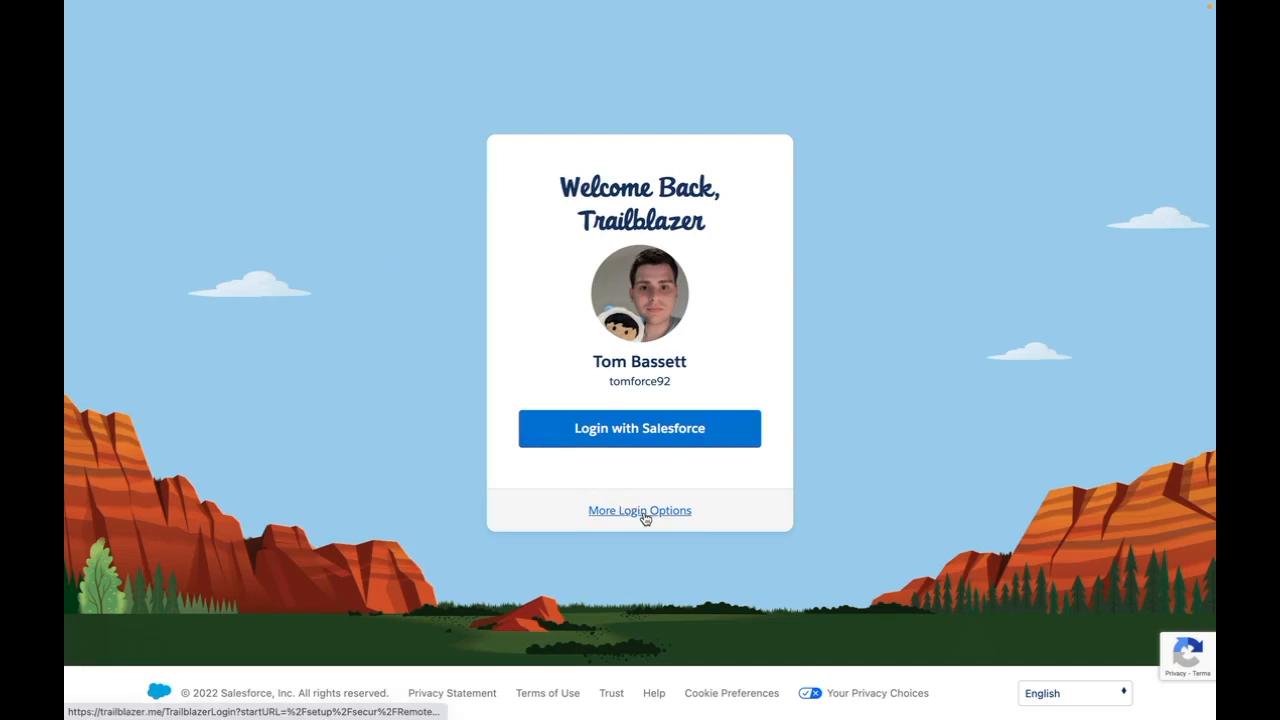
left_click(639, 510)
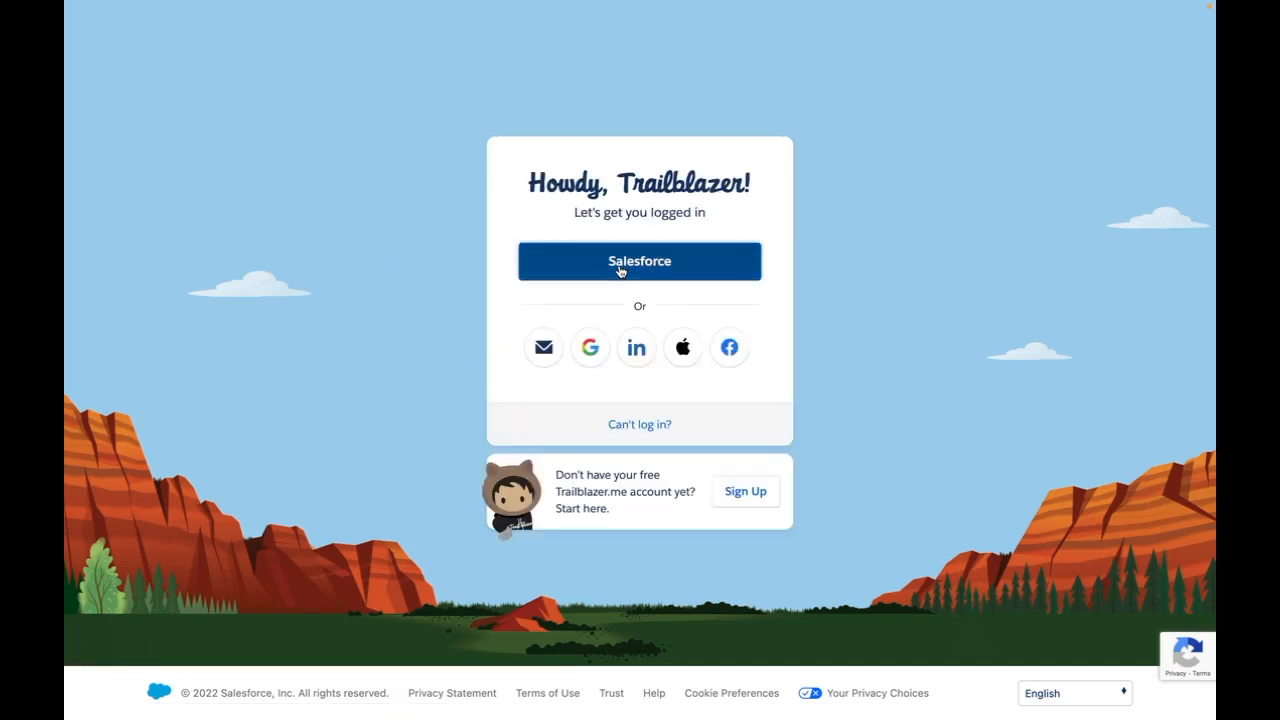
left_click(639, 261)
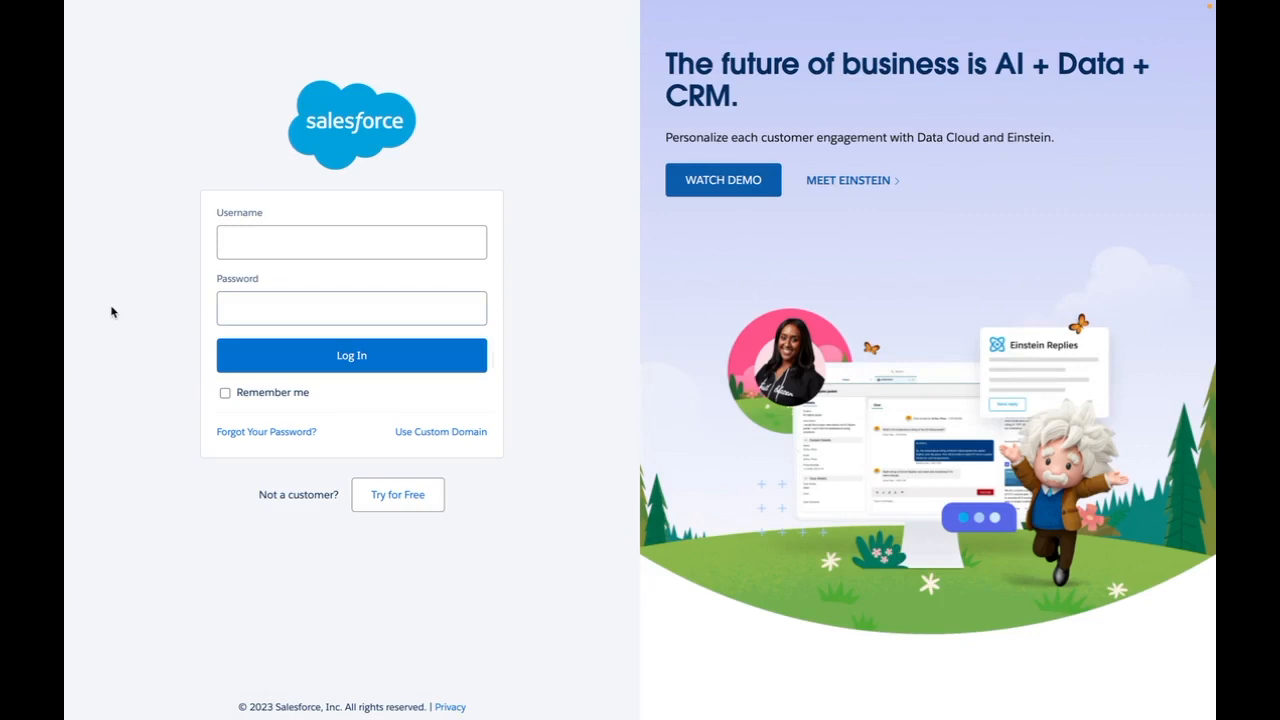
left_click(351, 355)
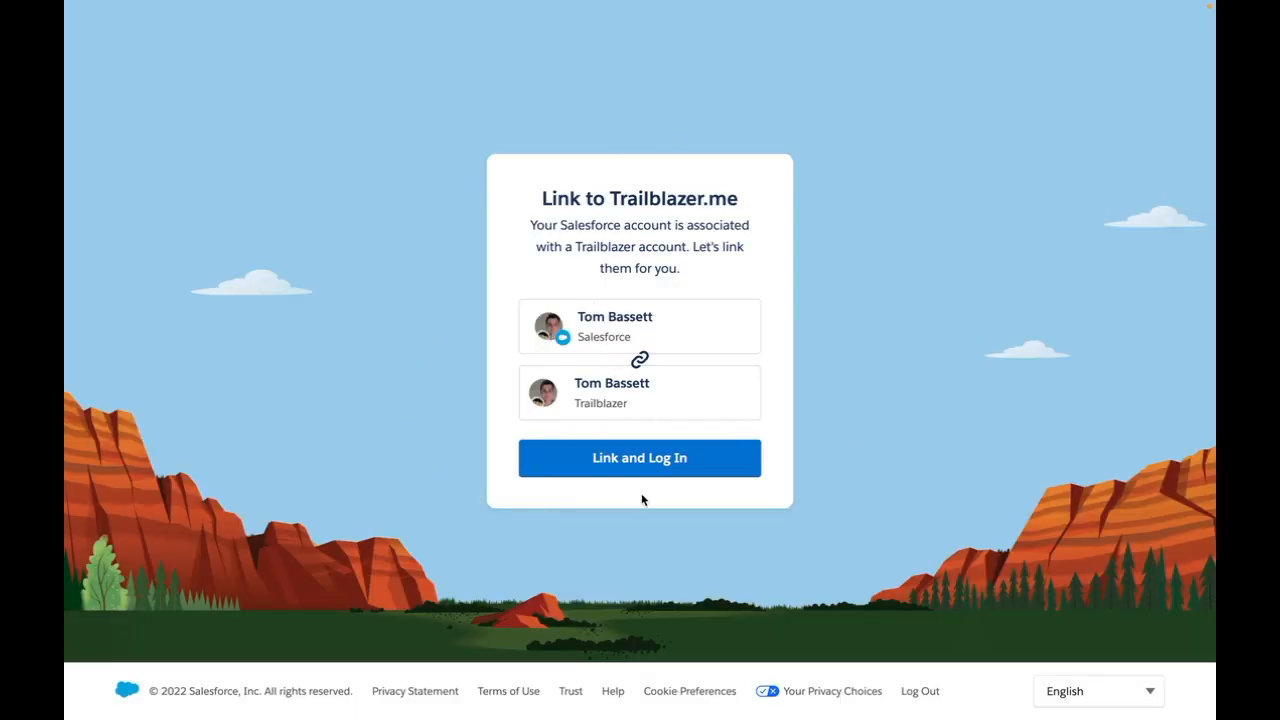
left_click(639, 457)
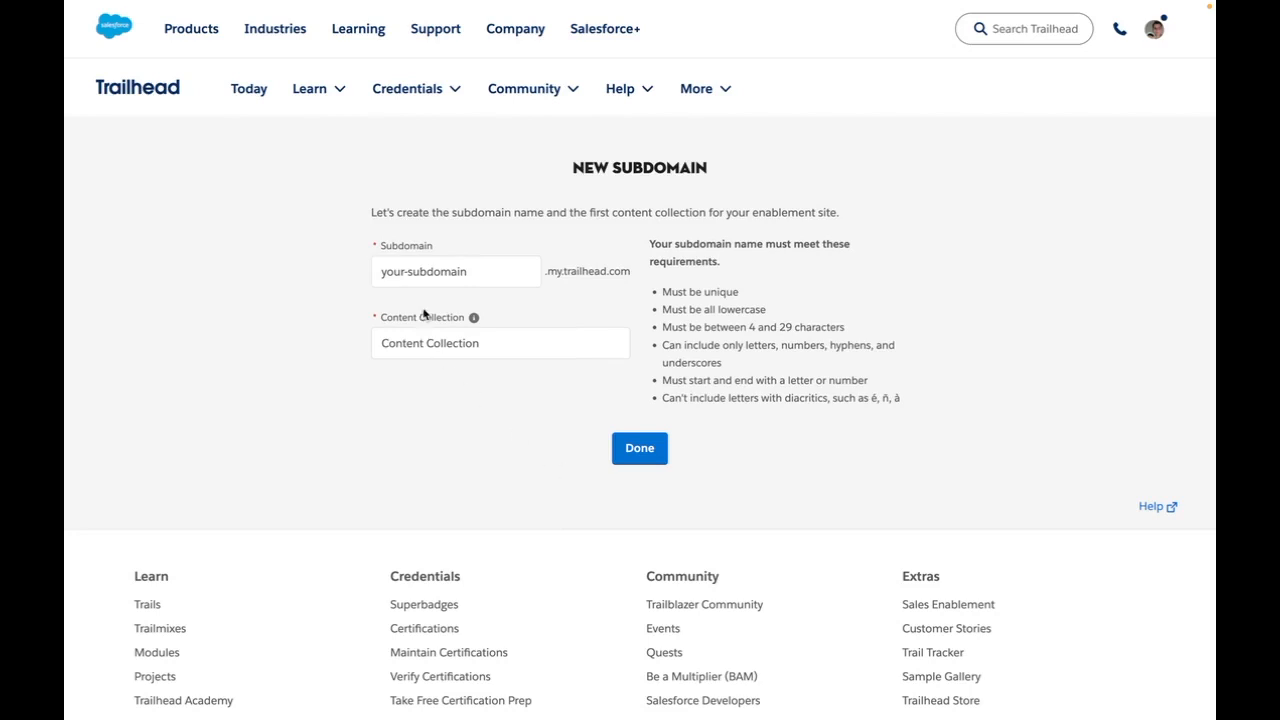
Set the subdomain to demotom and content collection to Demo, then confirm
left_click(455, 271)
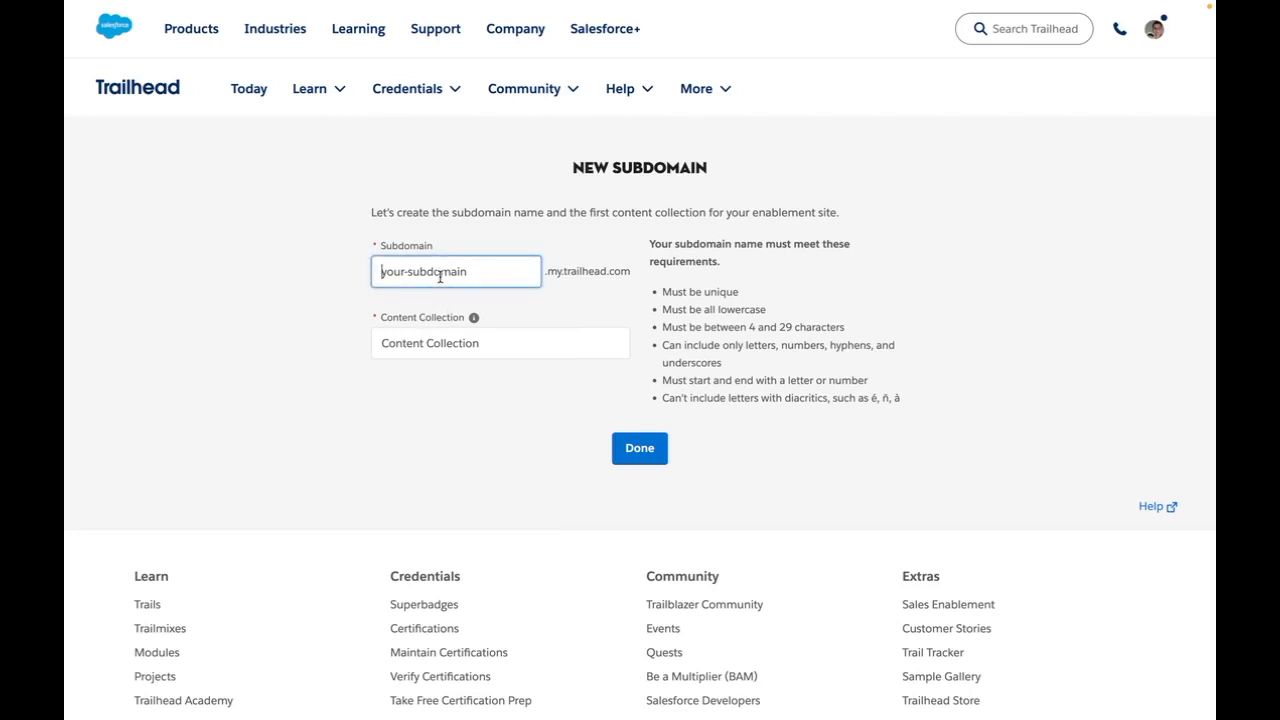
type("demotom")
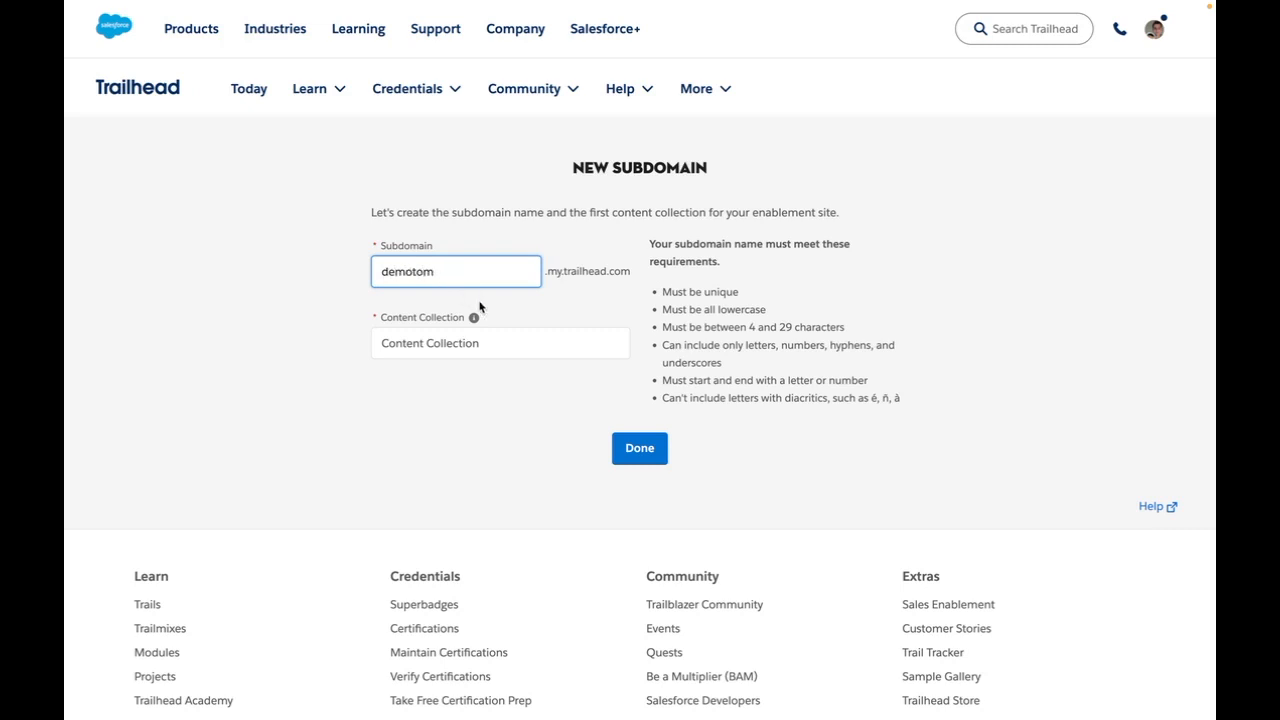
left_click(500, 342)
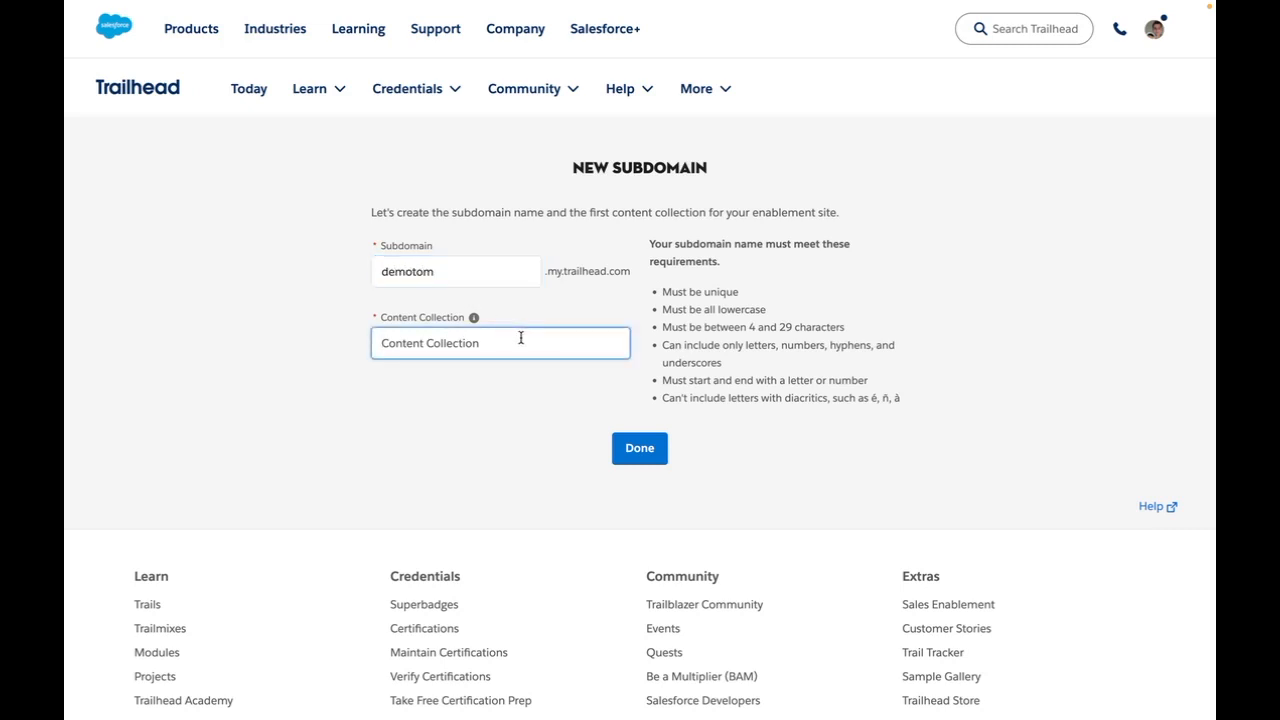
type("Demo")
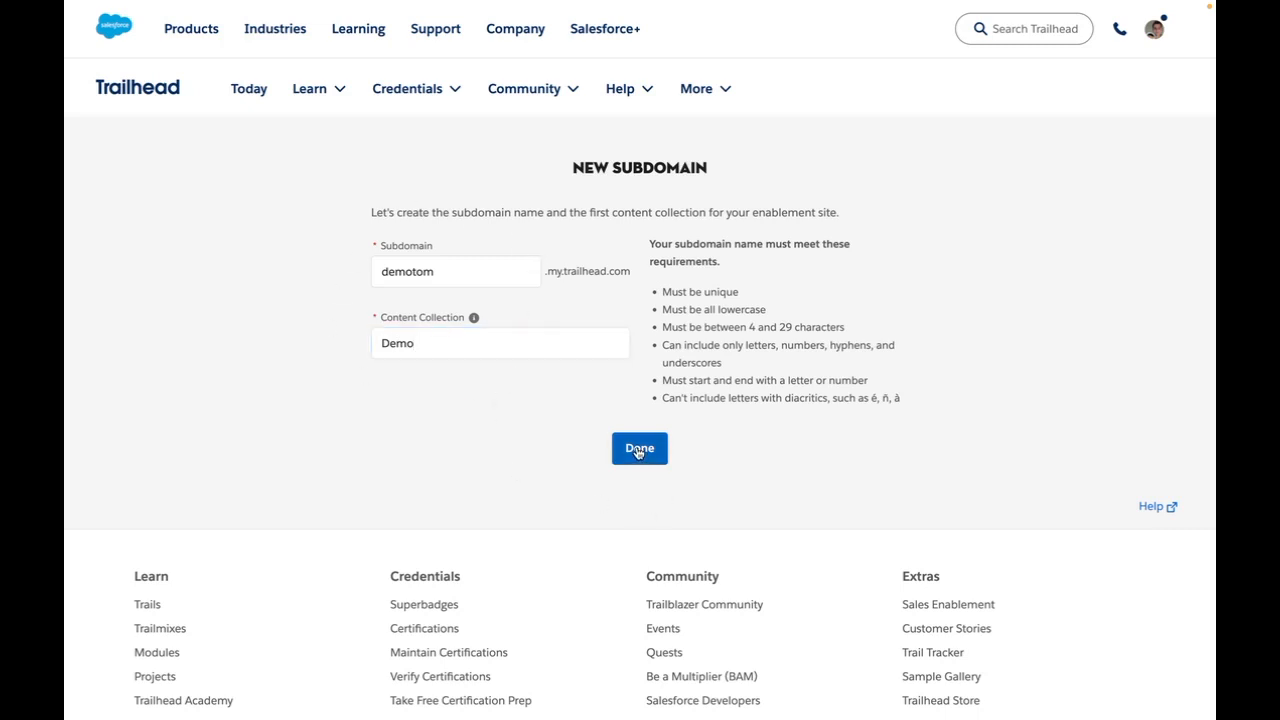
left_click(639, 448)
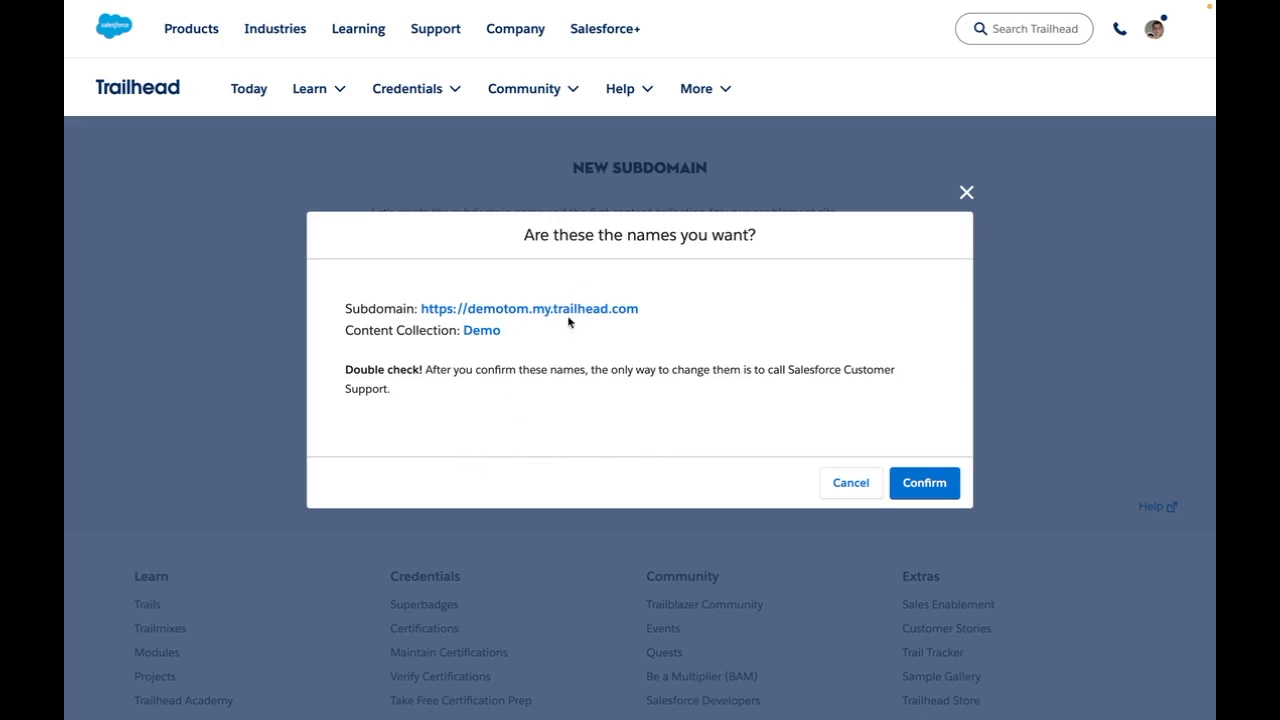
mouse_move(555, 270)
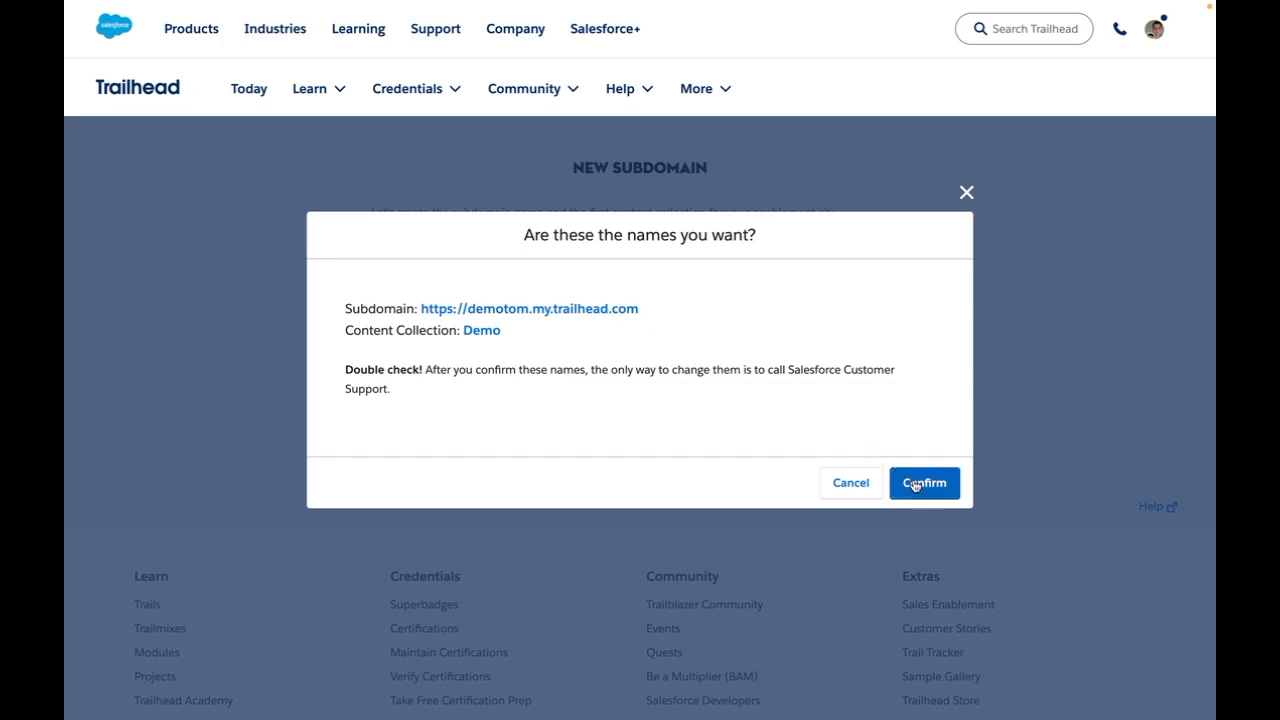
left_click(923, 482)
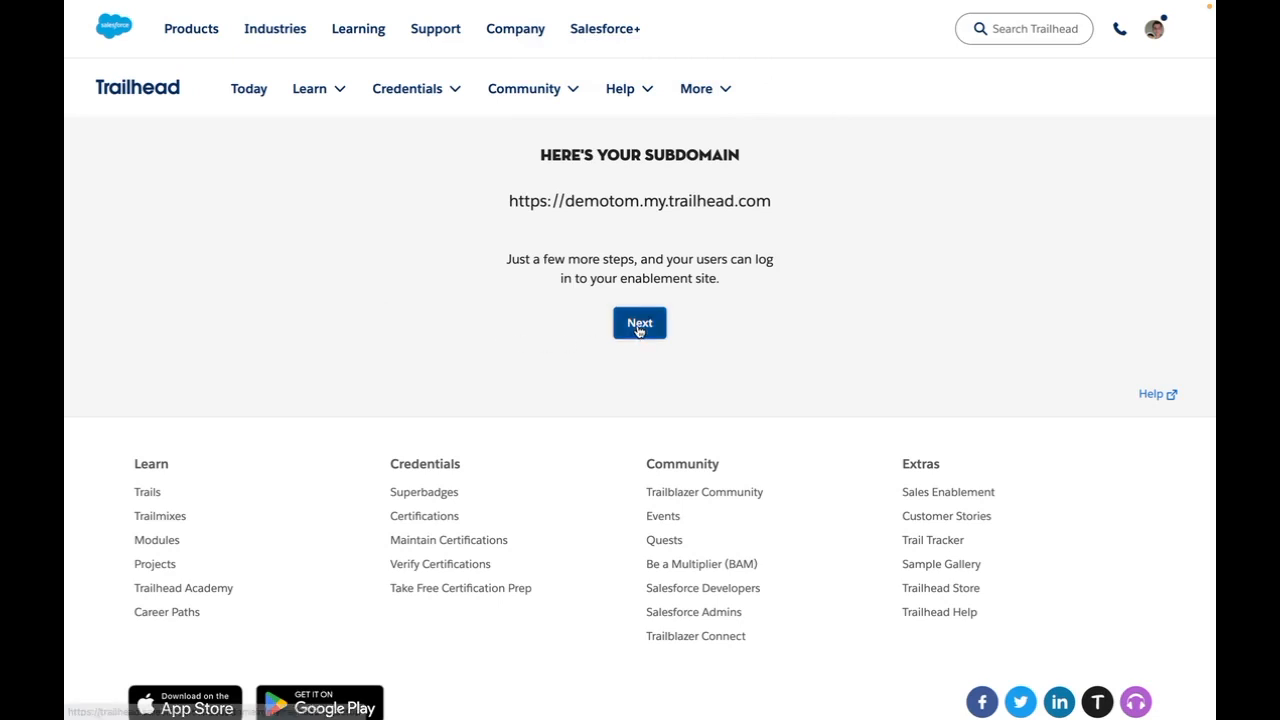
Pass the authentication provider step and launch the demotom.my.trailhead.com enablement site
left_click(639, 322)
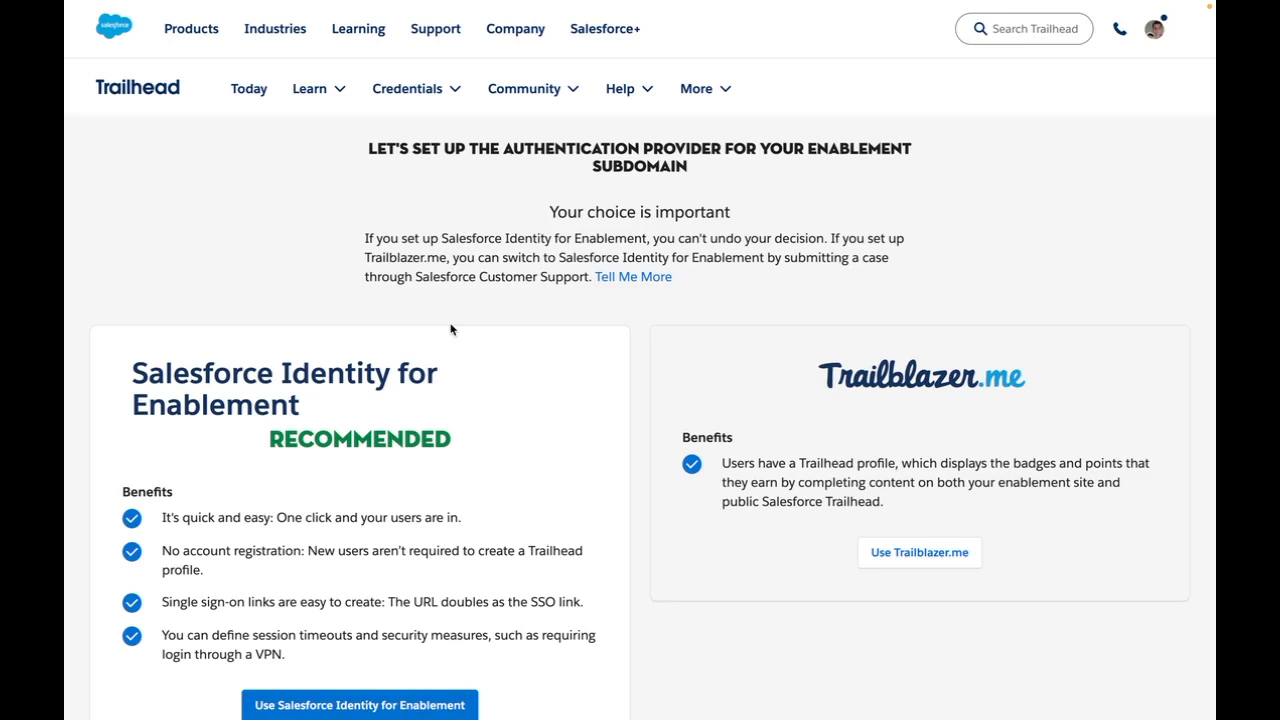
mouse_move(530, 425)
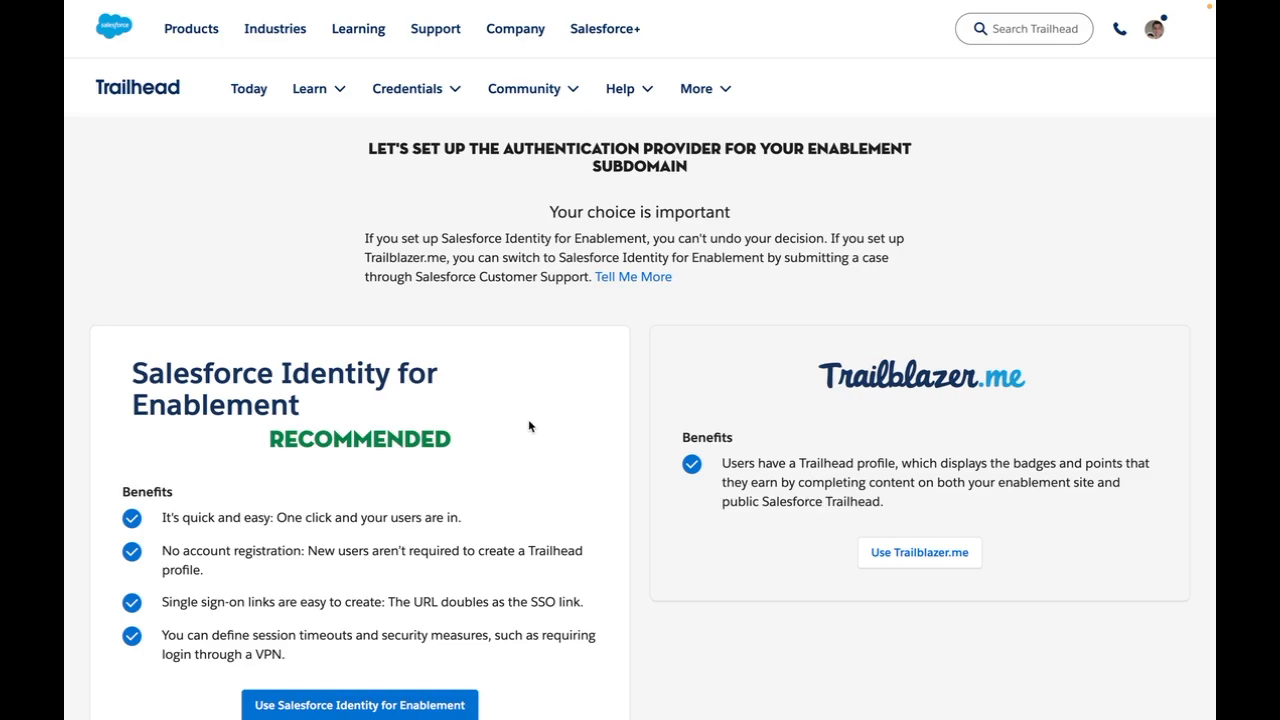
scroll("down", 3)
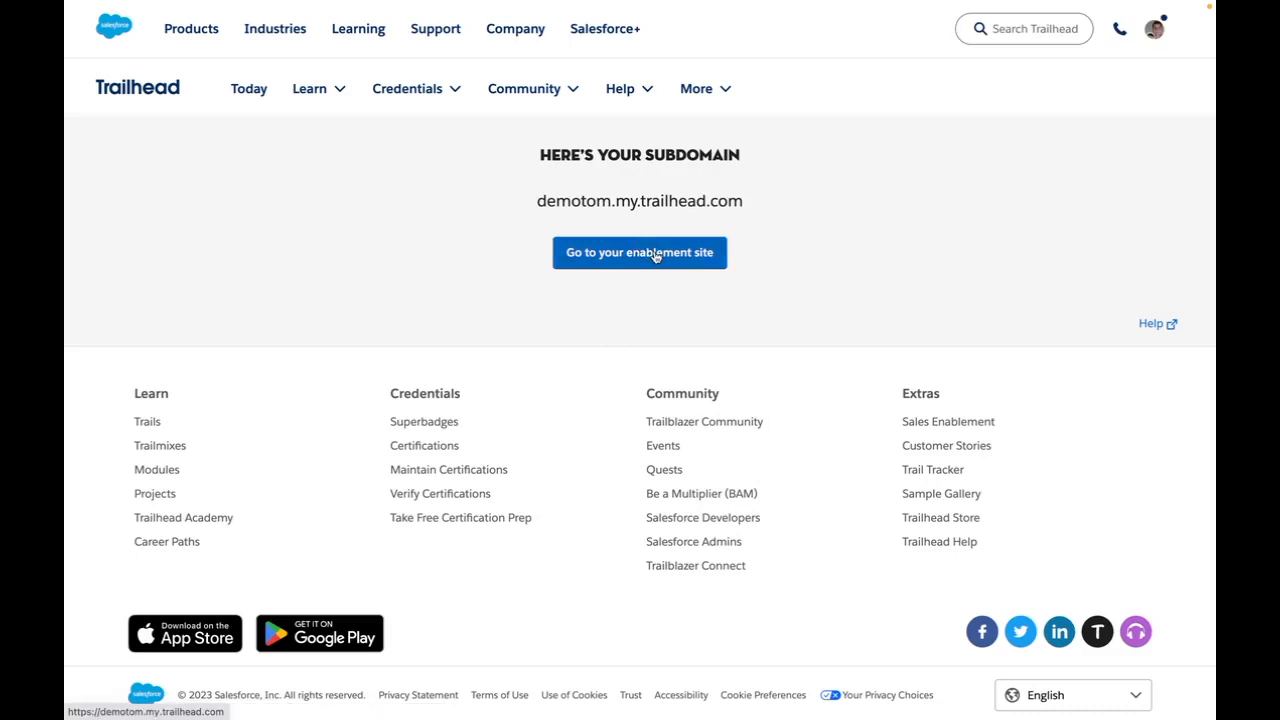
left_click(639, 252)
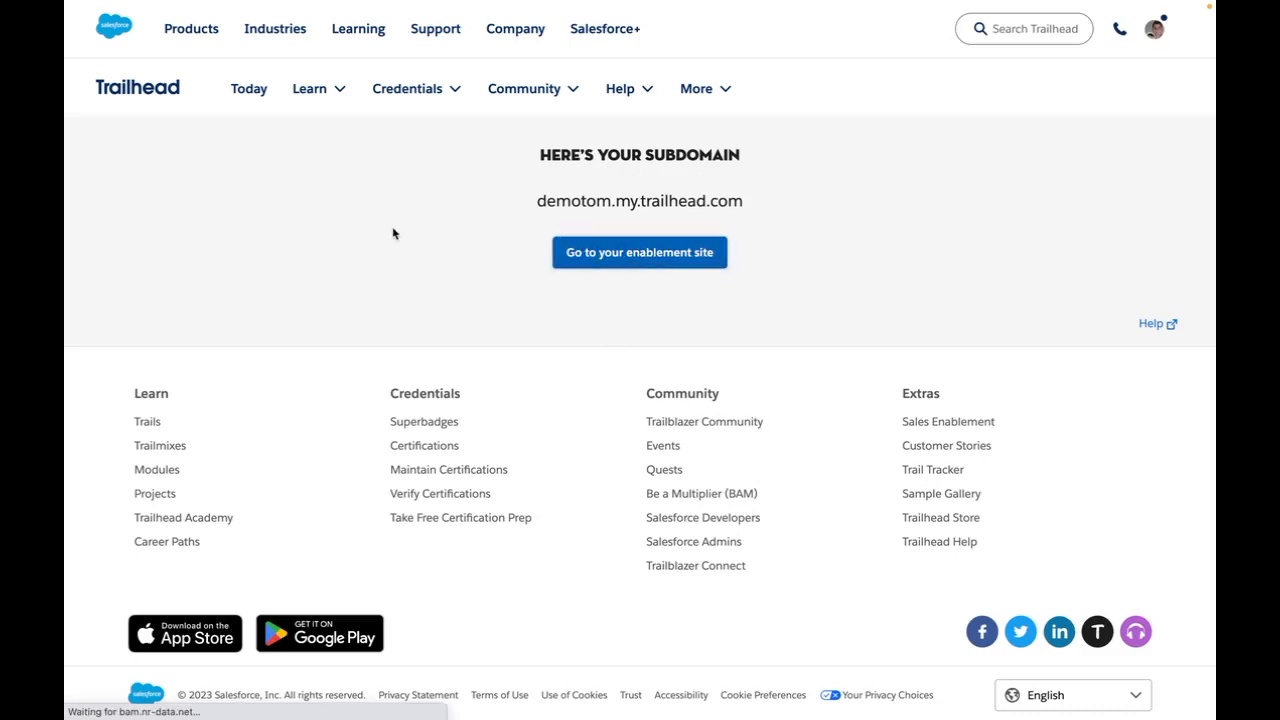
left_click(639, 252)
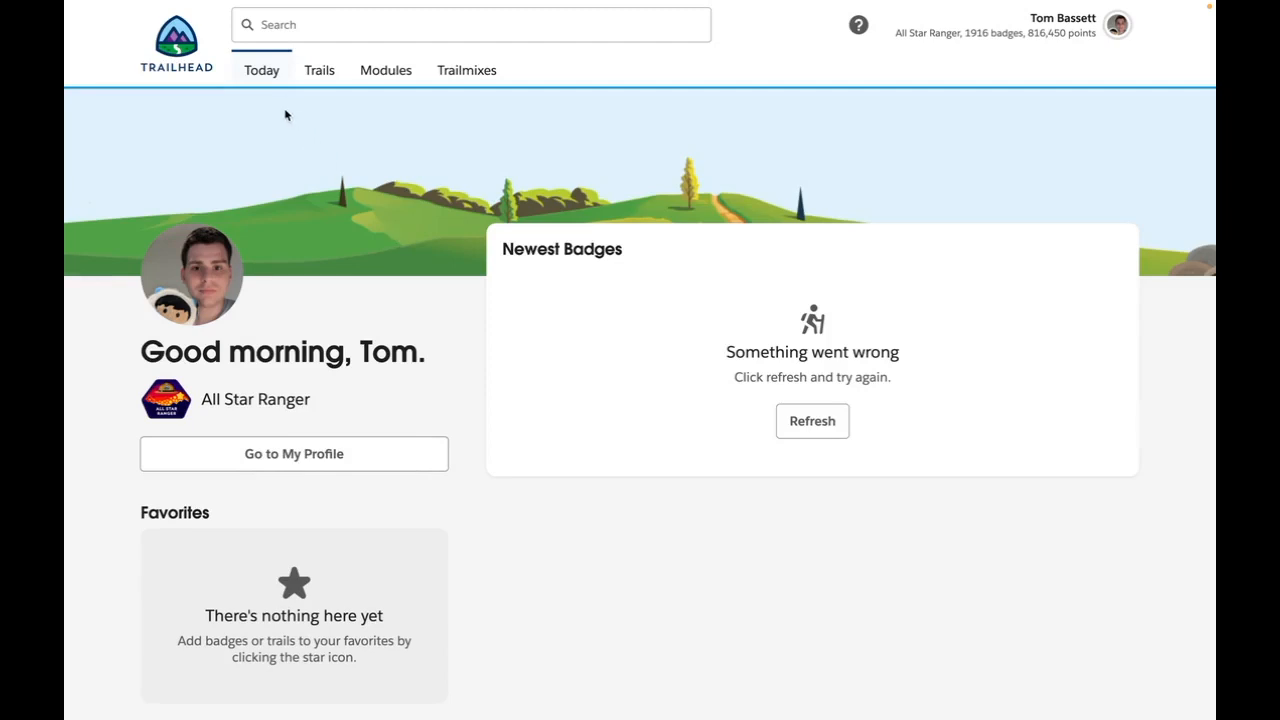
Browse the site's Trails and Modules pages, both listing zero items
left_click(319, 70)
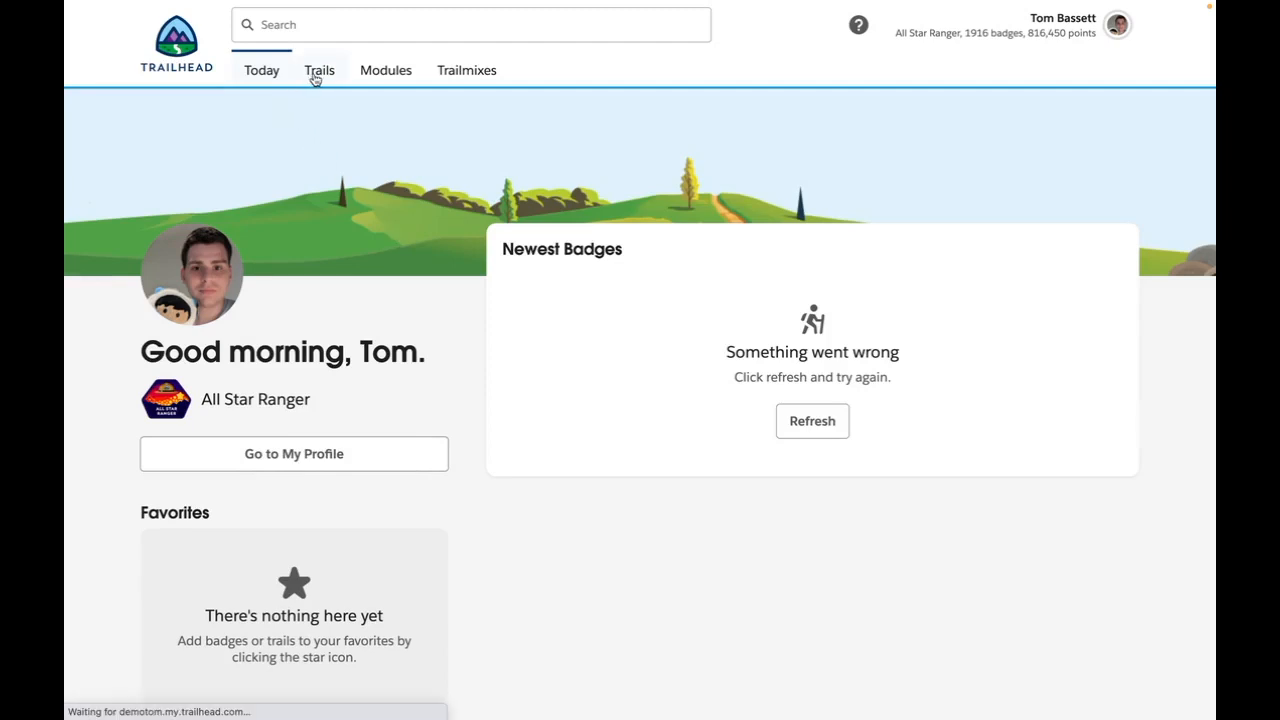
left_click(319, 70)
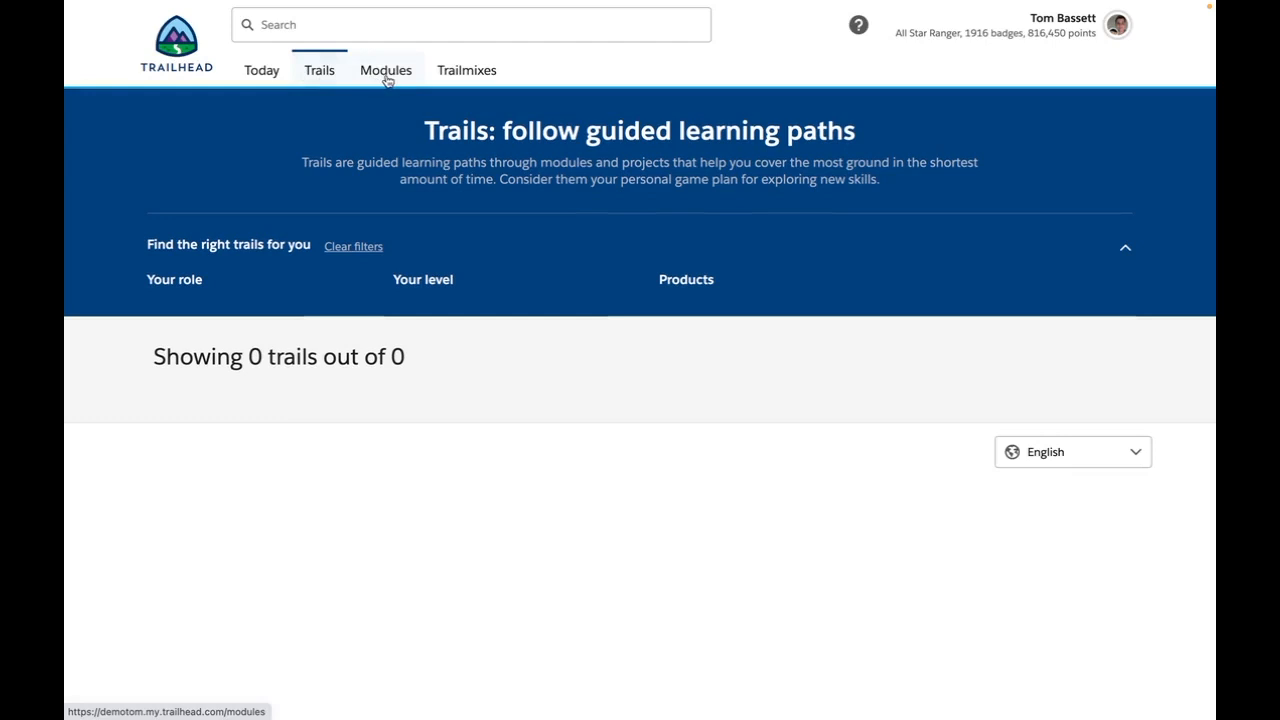
left_click(385, 70)
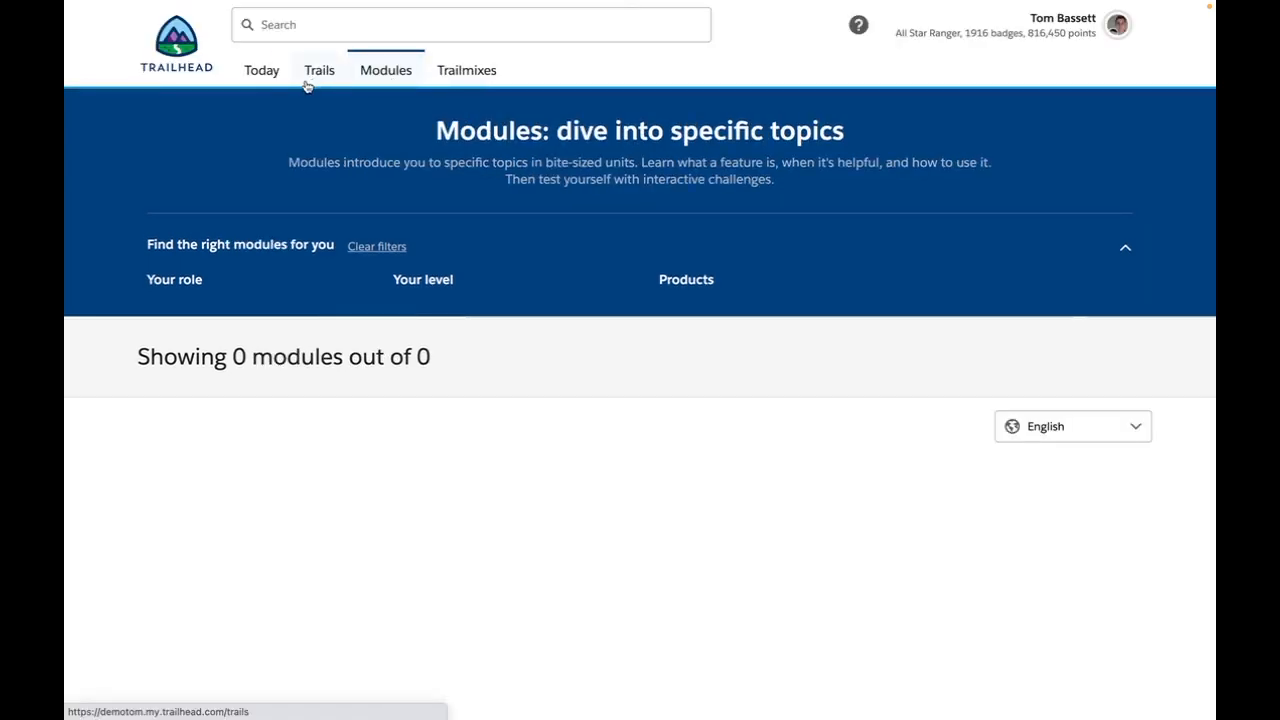